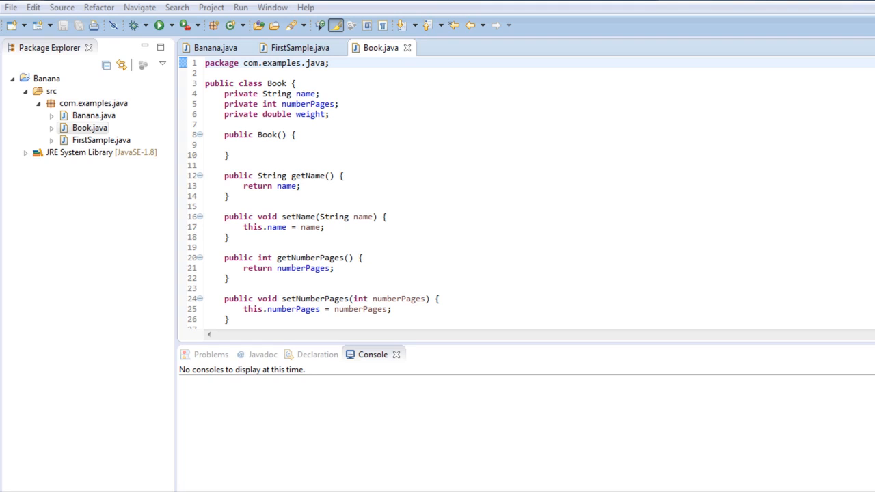
pyautogui.moveTo(281, 89)
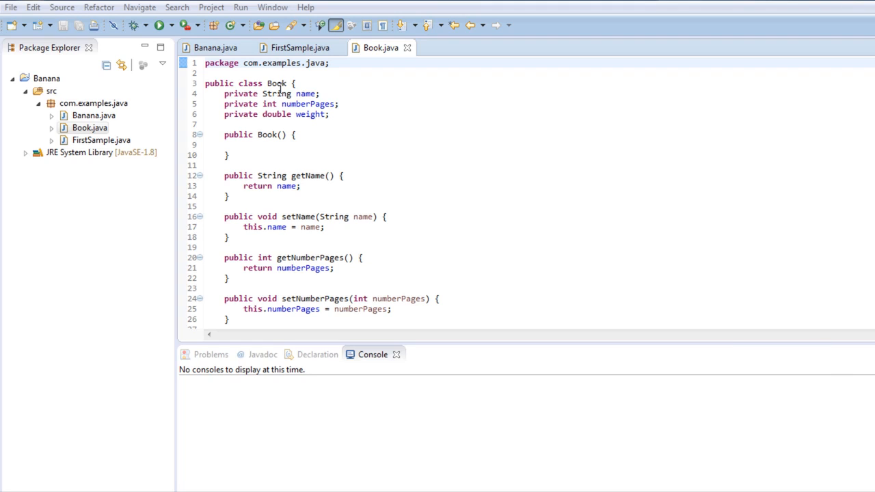
# Point out the Book class name, its String name and numberPages fields, and the empty constructor
pyautogui.doubleClick(276, 83)
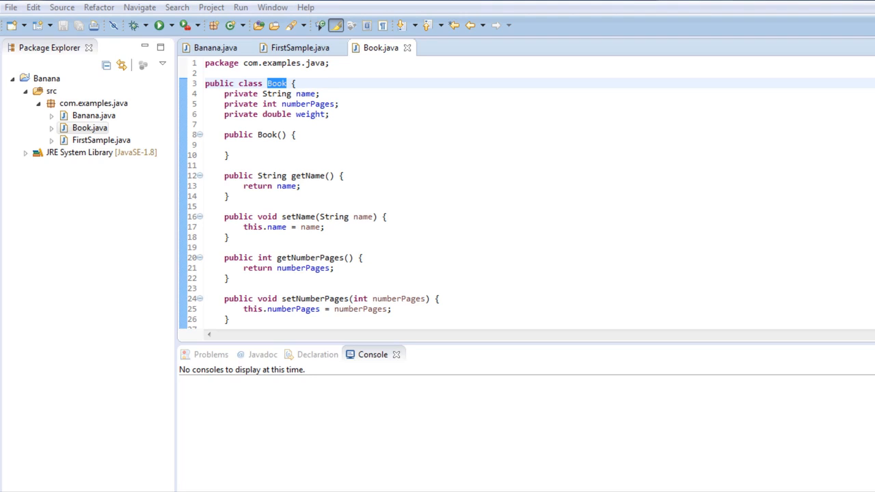
pyautogui.moveTo(295, 77)
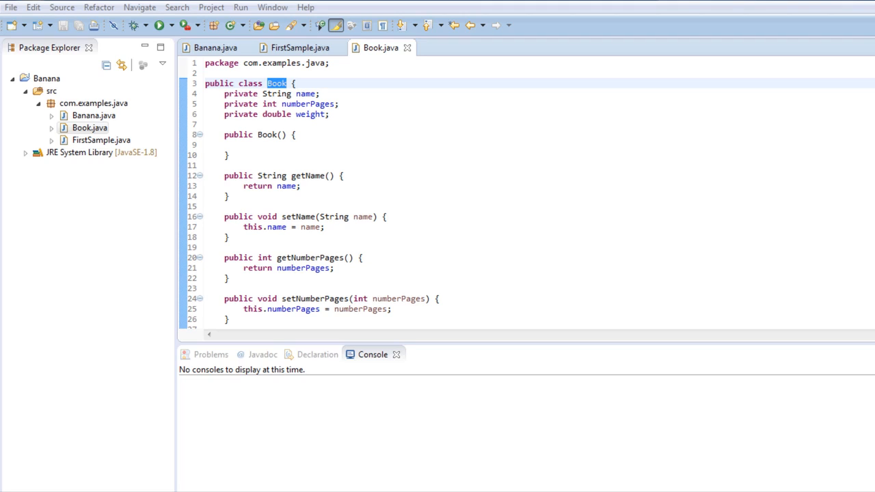
pyautogui.moveTo(344, 109)
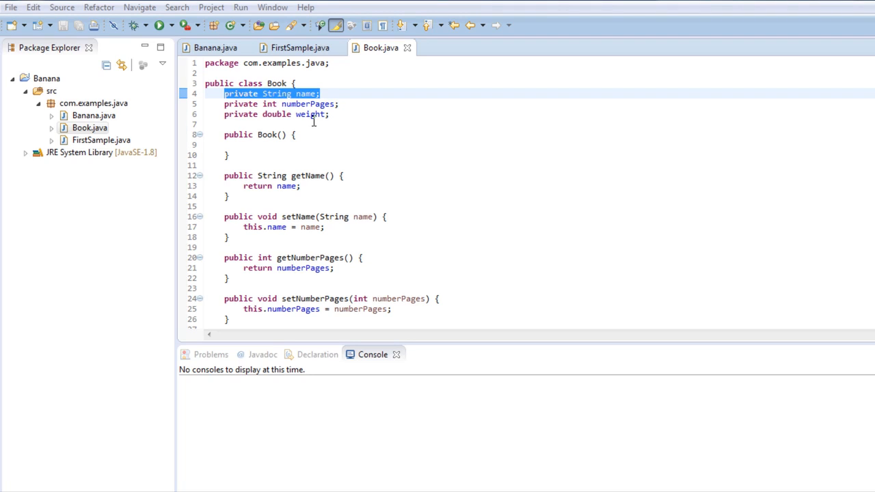
pyautogui.moveTo(313, 121)
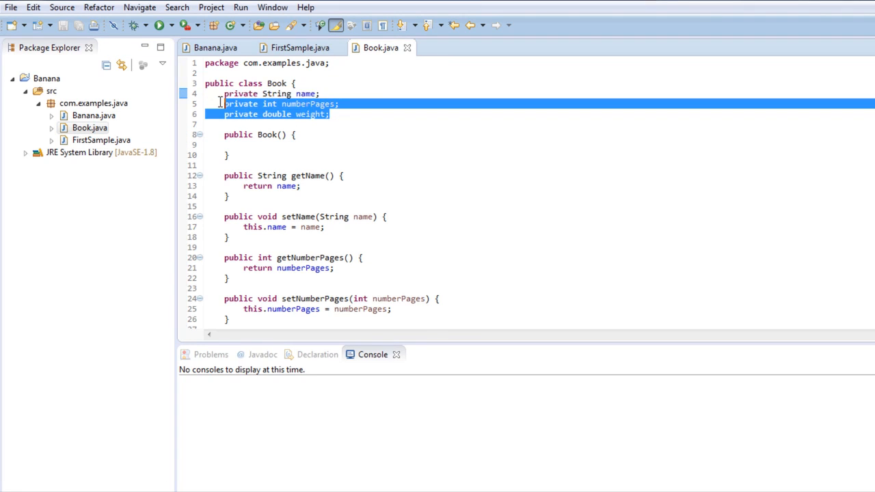
pyautogui.doubleClick(276, 83)
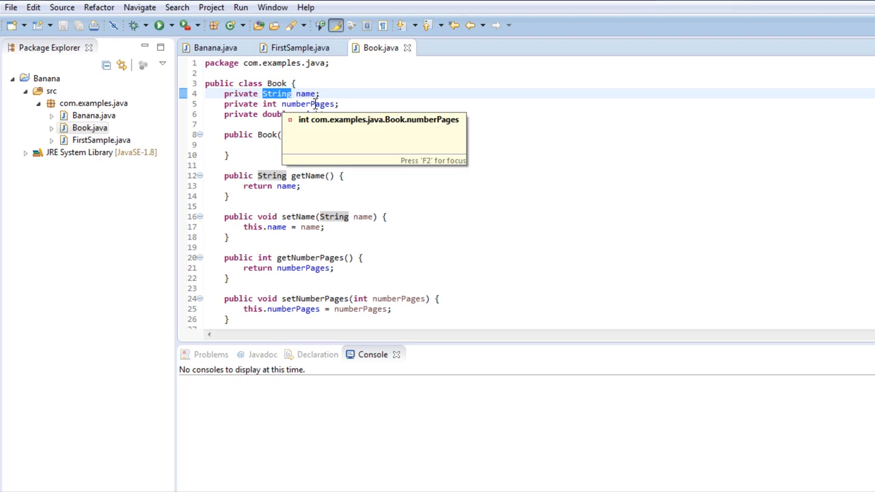
pyautogui.click(308, 103)
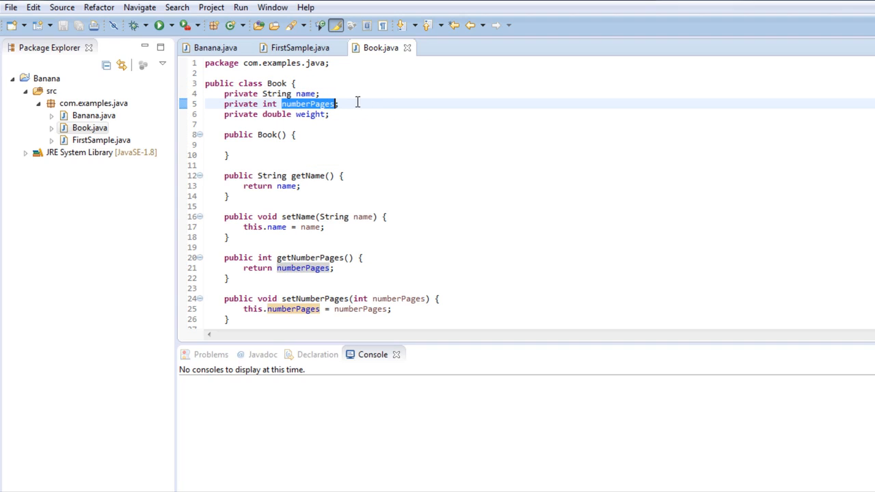
pyautogui.moveTo(317, 115)
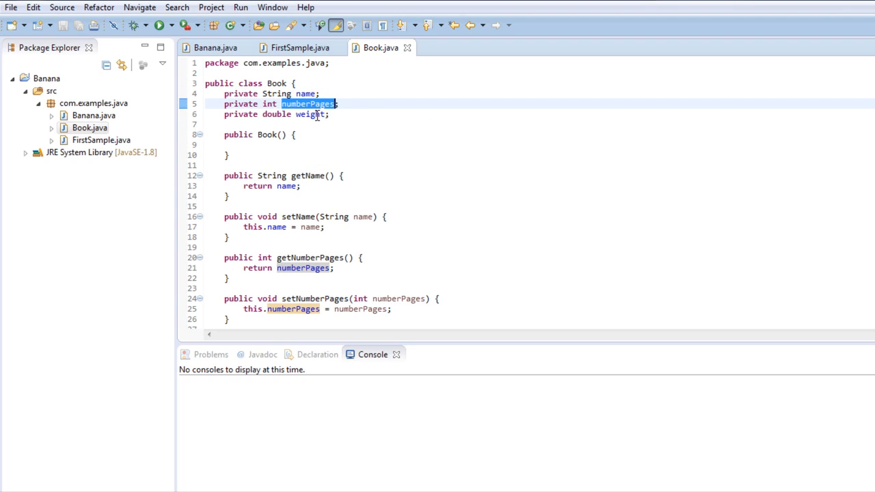
pyautogui.moveTo(312, 114)
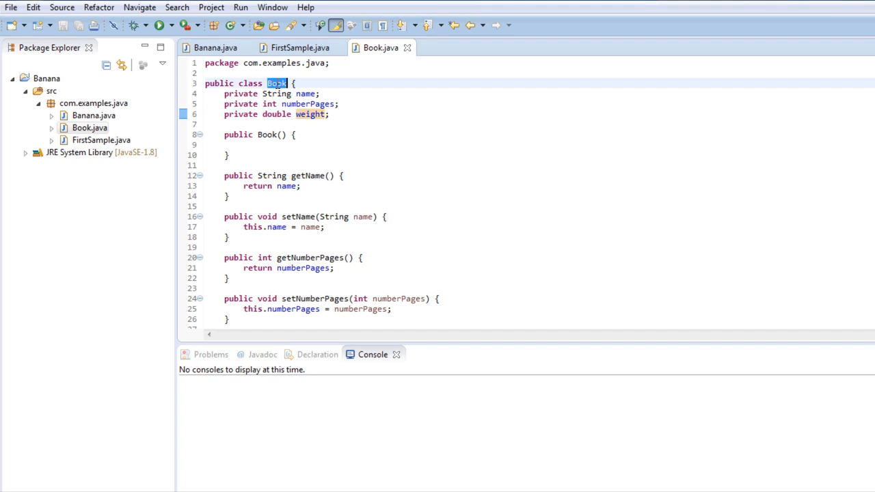
pyautogui.moveTo(304, 94)
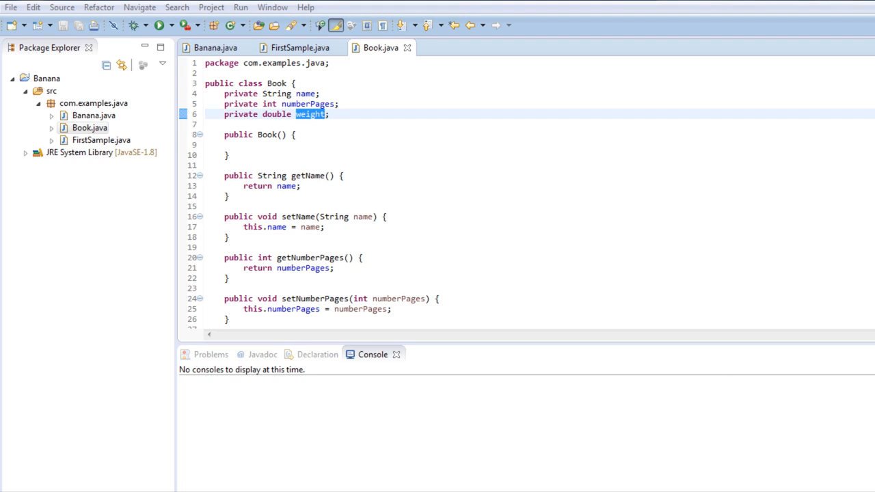
pyautogui.moveTo(333, 217)
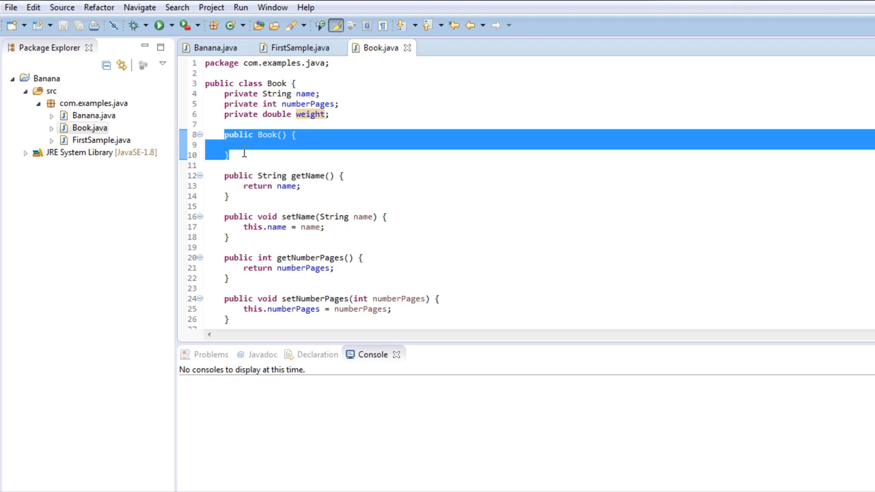
pyautogui.click(257, 154)
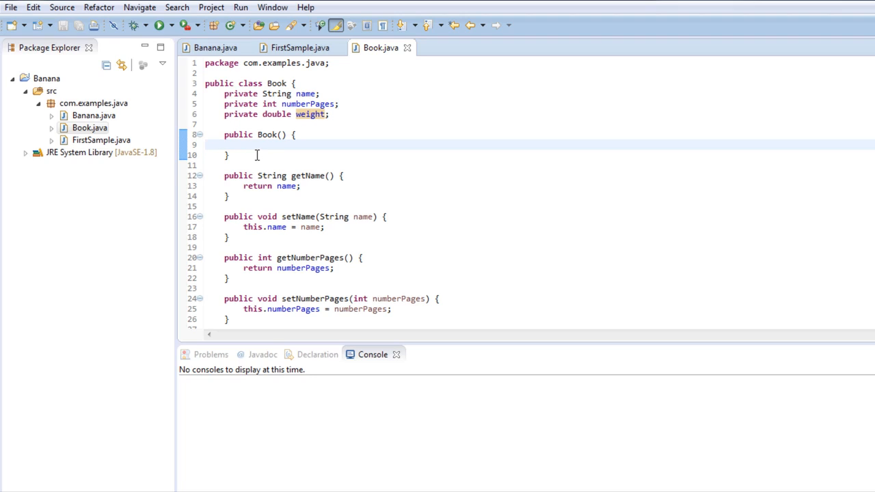
pyautogui.moveTo(237, 156)
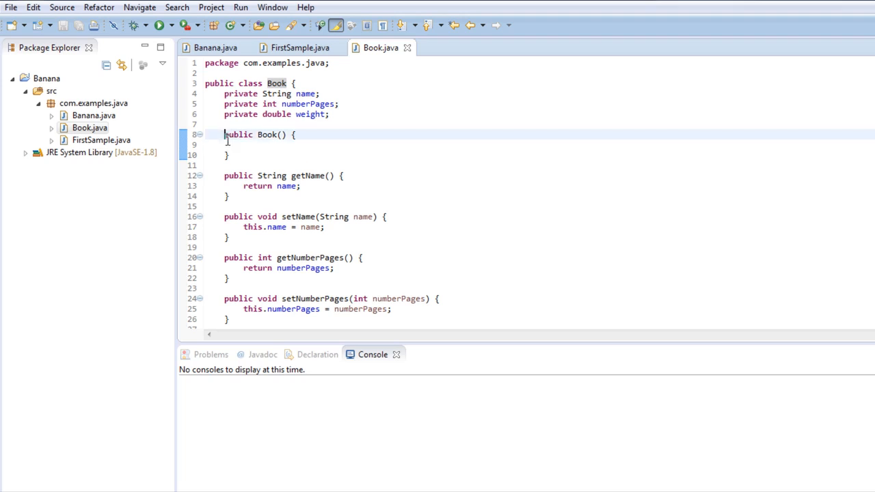
# Walk through the getName method, a field declaration and the getWeight method in Book.java
pyautogui.scroll(-3)
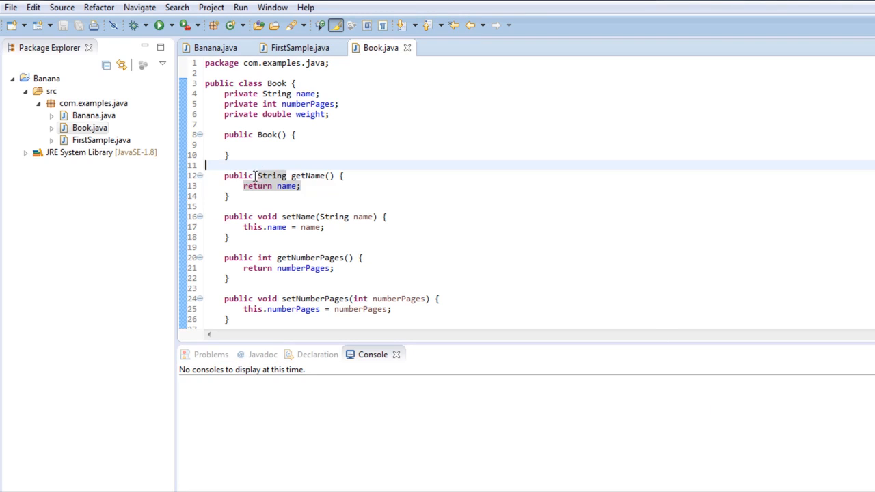
pyautogui.doubleClick(238, 175)
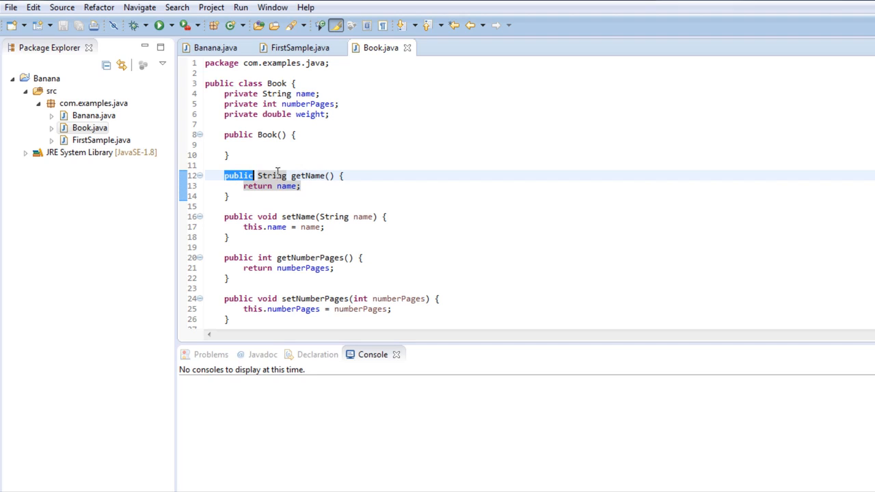
pyautogui.doubleClick(271, 175)
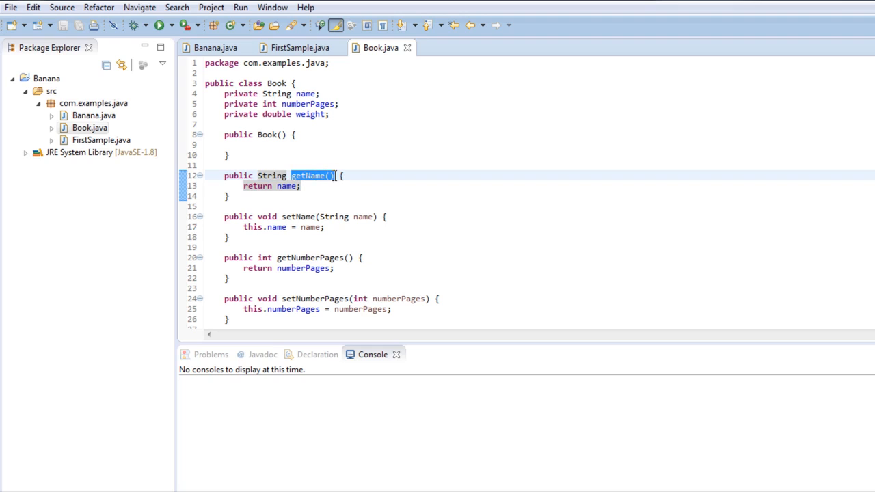
pyautogui.click(327, 176)
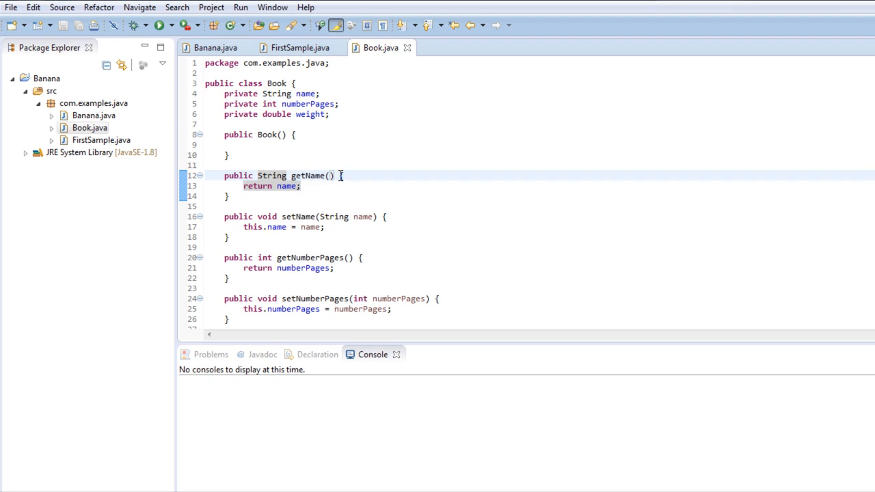
pyautogui.moveTo(340, 176); pyautogui.dragTo(230, 196)
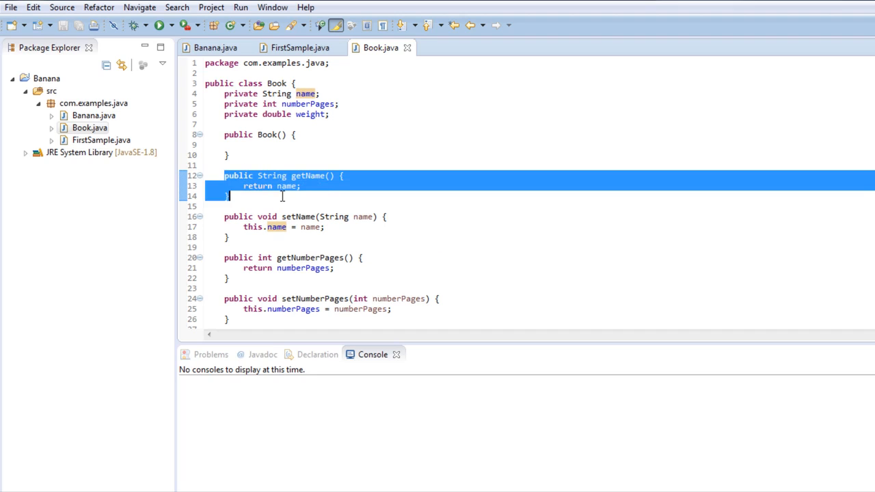
pyautogui.moveTo(286, 186)
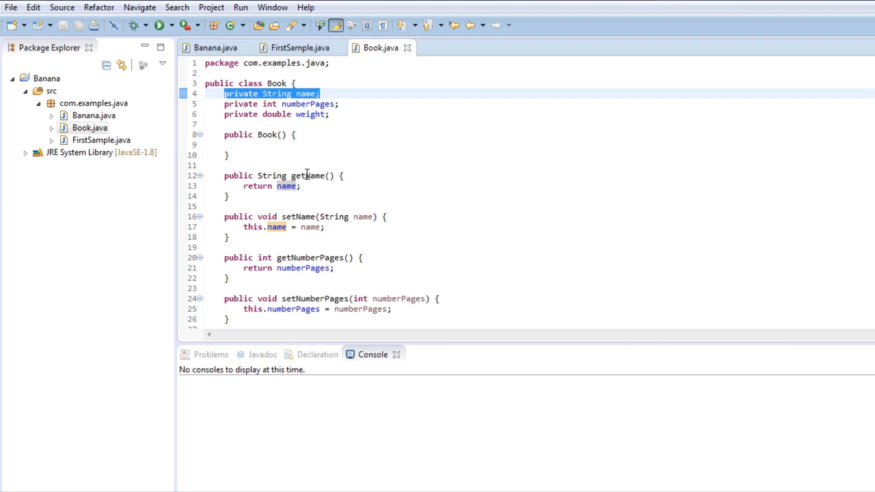
pyautogui.moveTo(338, 171)
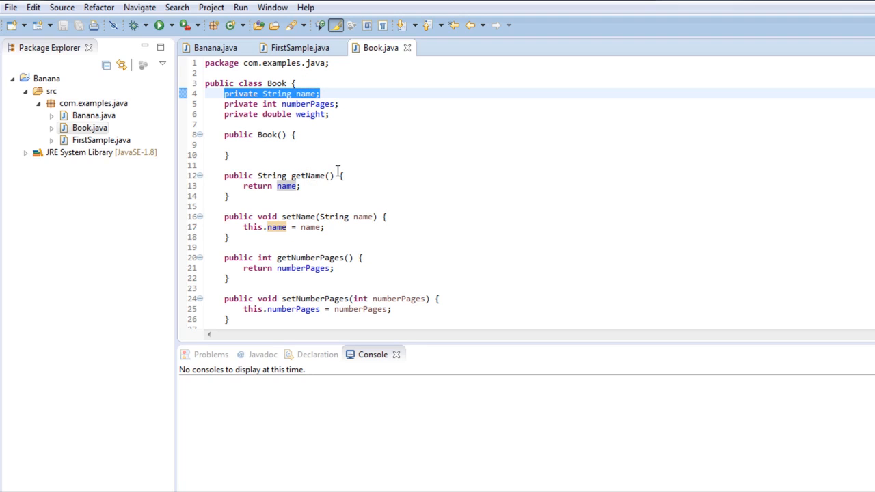
pyautogui.moveTo(305, 94)
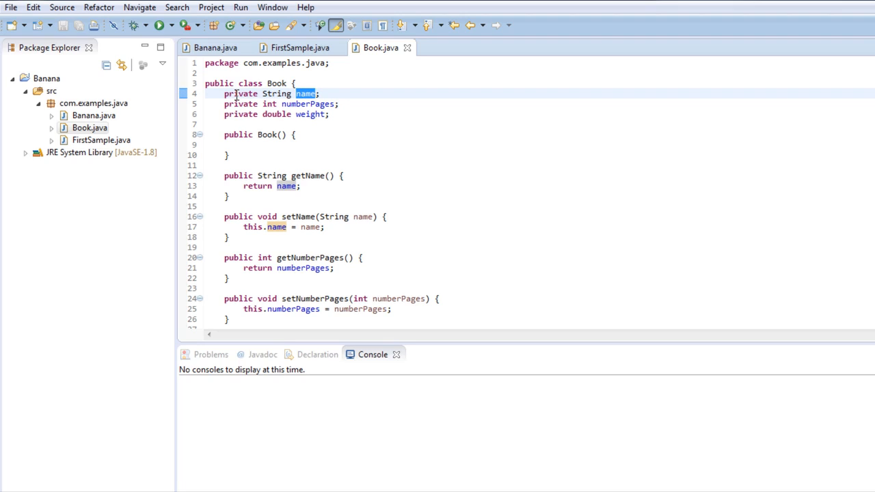
pyautogui.doubleClick(240, 93)
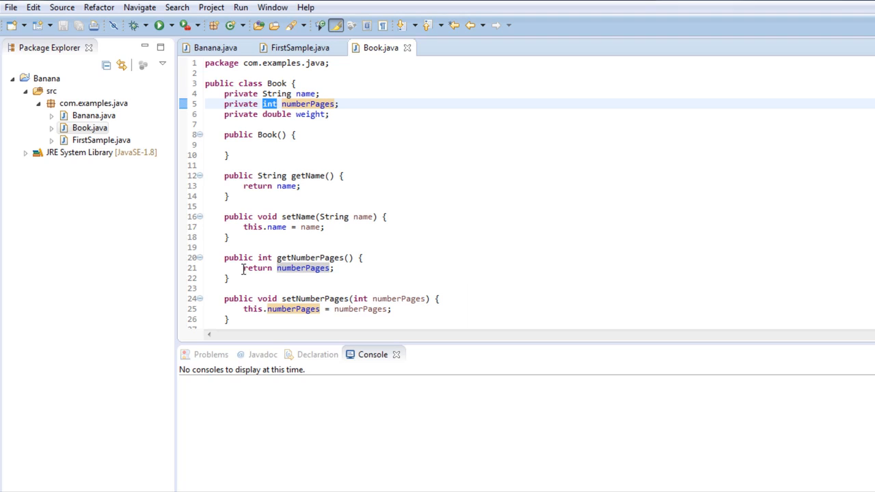
pyautogui.moveTo(238, 272)
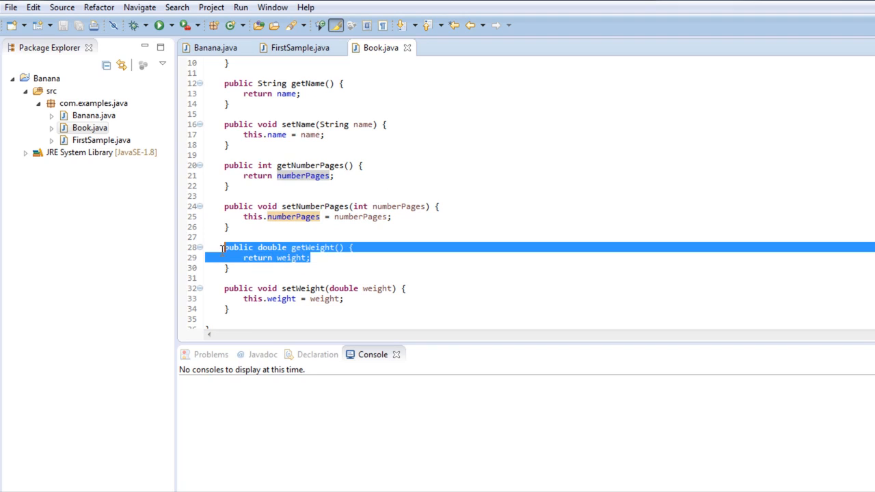
pyautogui.doubleClick(272, 247)
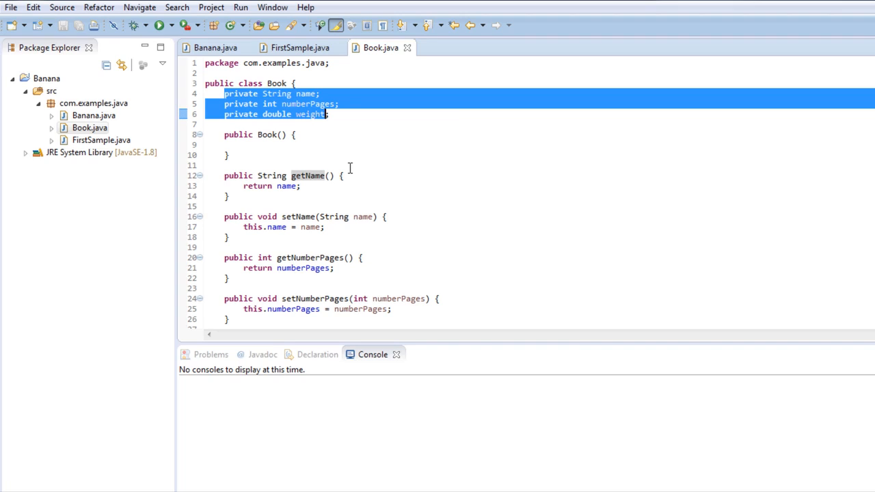
pyautogui.moveTo(345, 166)
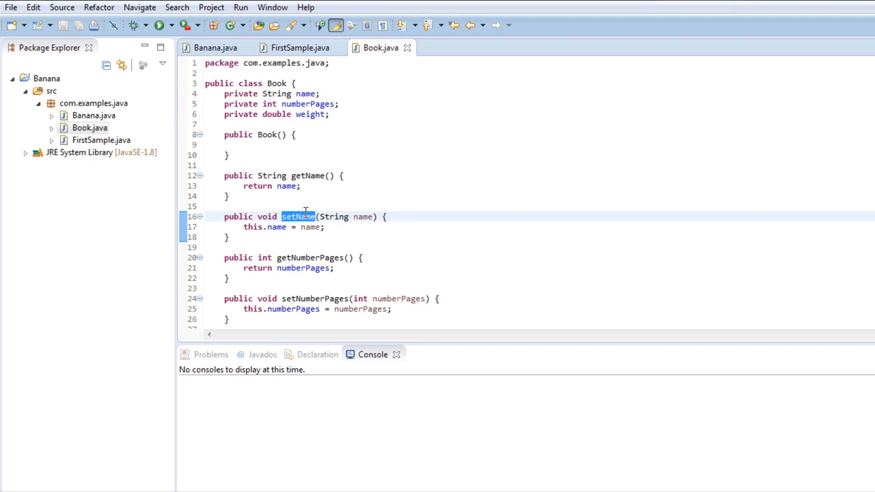
pyautogui.moveTo(292, 121)
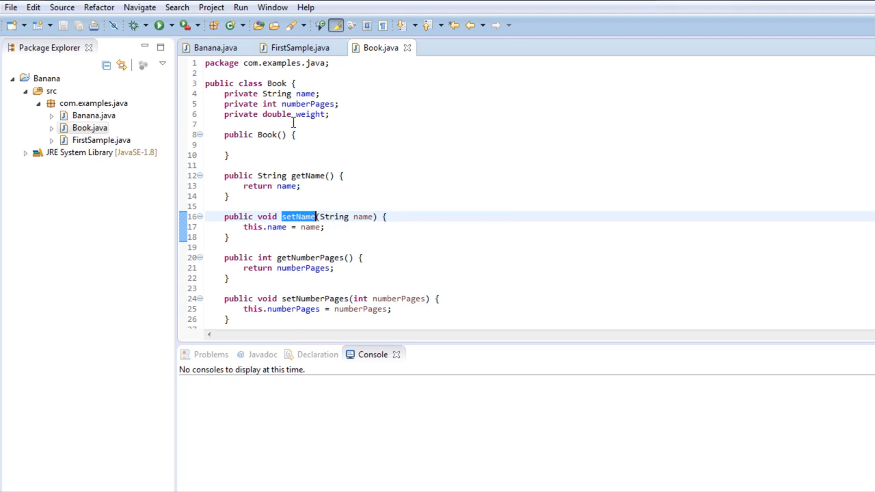
pyautogui.scroll(-3)
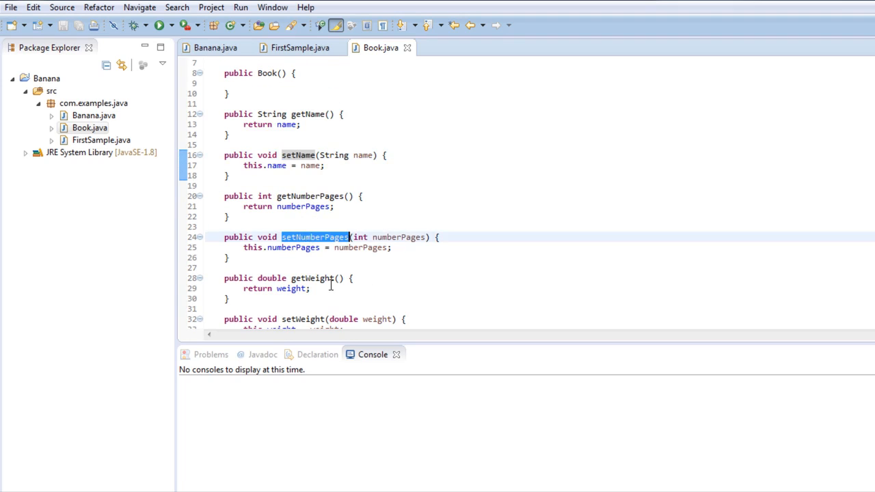
pyautogui.scroll(3)
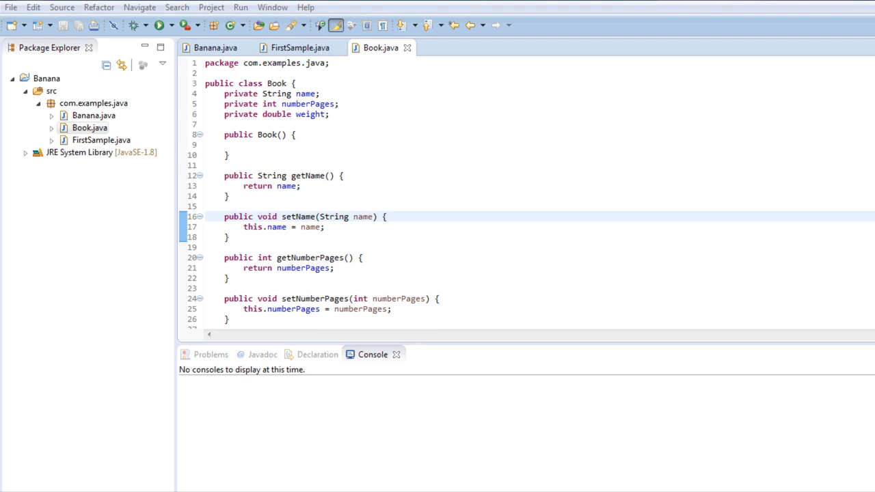
# Trace setName's assignment, distinguishing the this.name field from the name parameter
pyautogui.moveTo(224, 216); pyautogui.dragTo(230, 237)
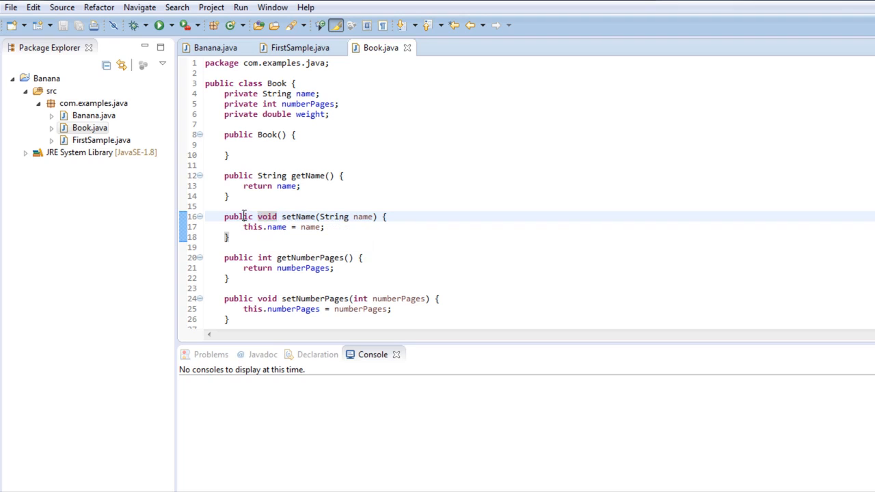
pyautogui.doubleClick(267, 217)
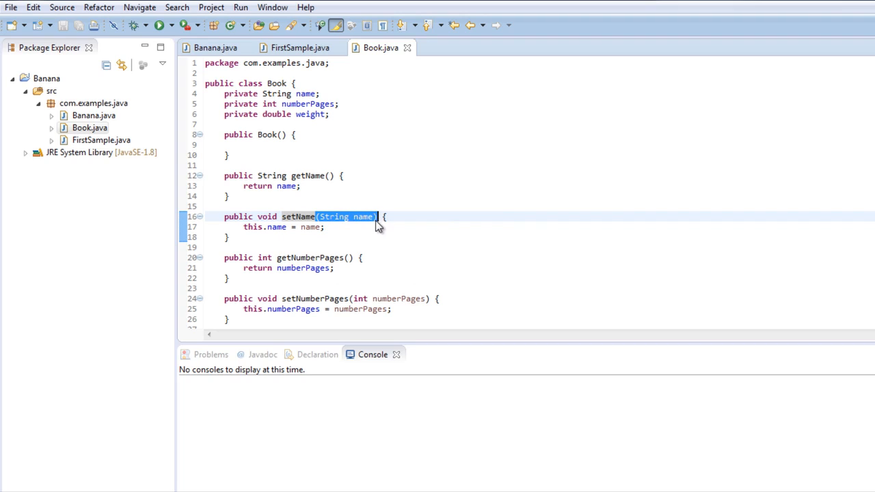
pyautogui.moveTo(376, 217)
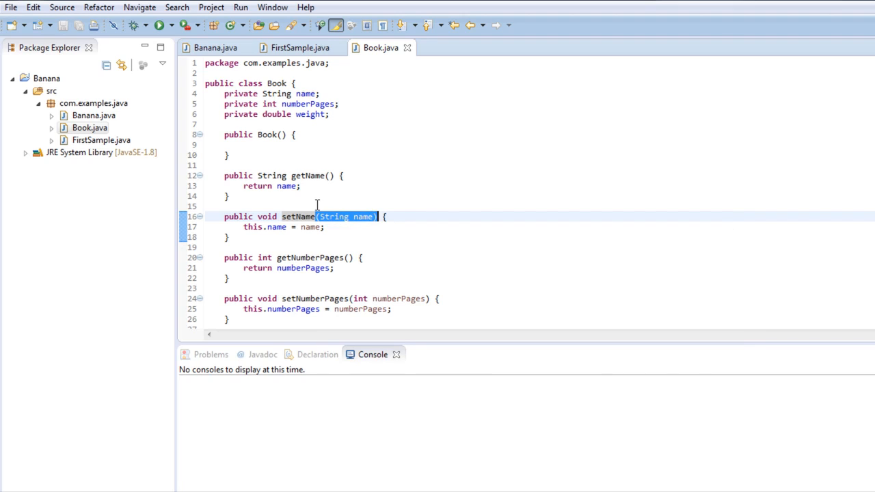
pyautogui.moveTo(335, 203)
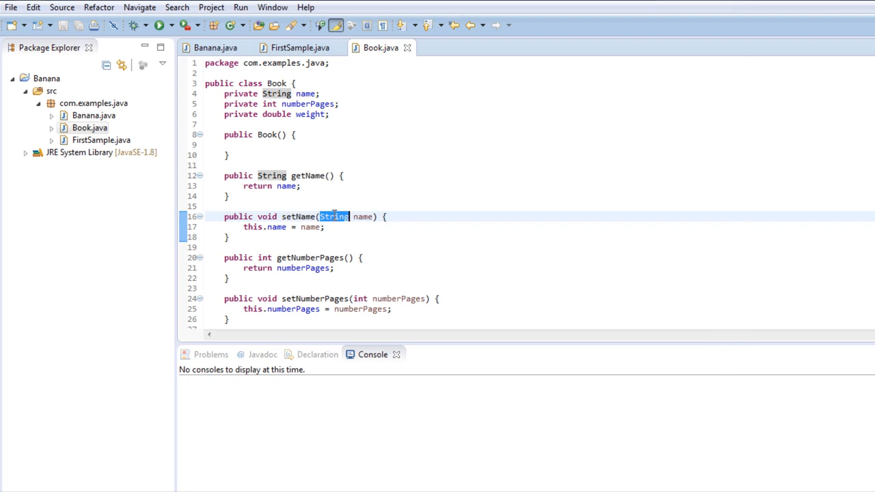
pyautogui.moveTo(362, 216)
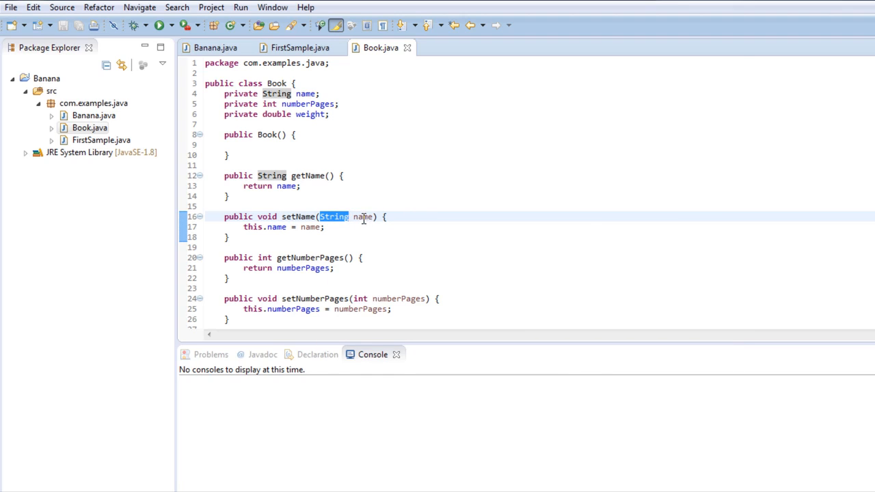
pyautogui.click(362, 217)
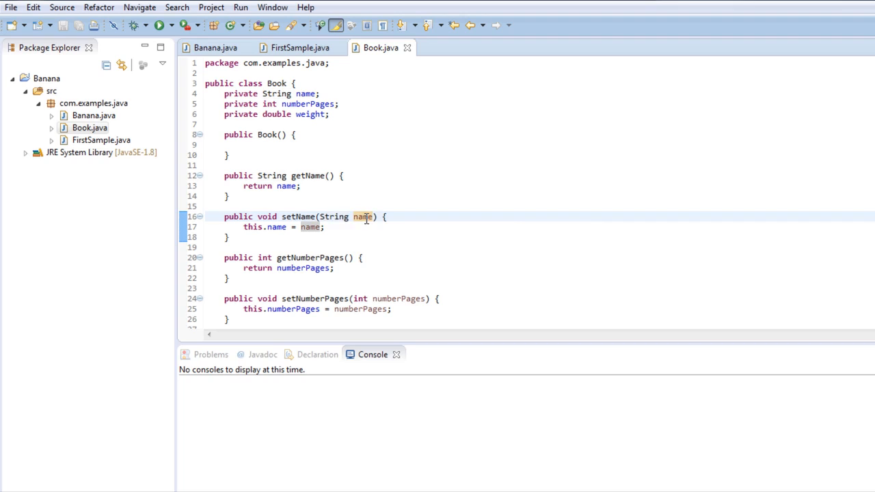
pyautogui.moveTo(363, 217)
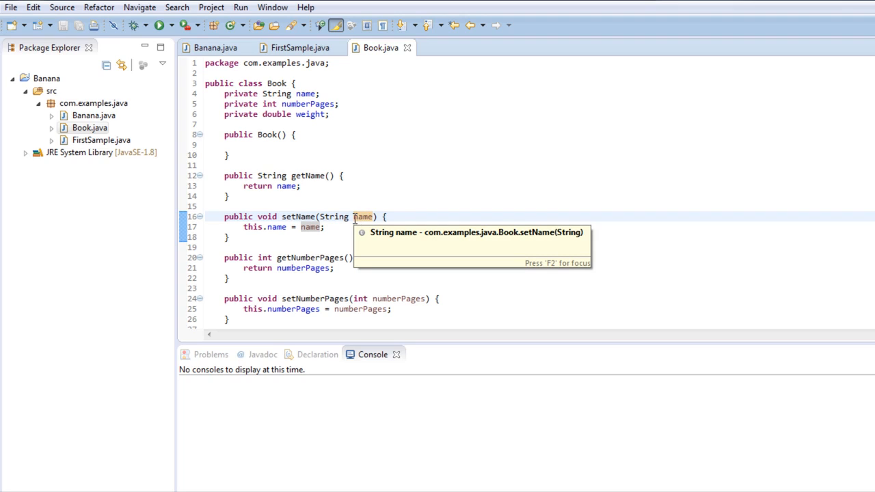
pyautogui.moveTo(364, 217)
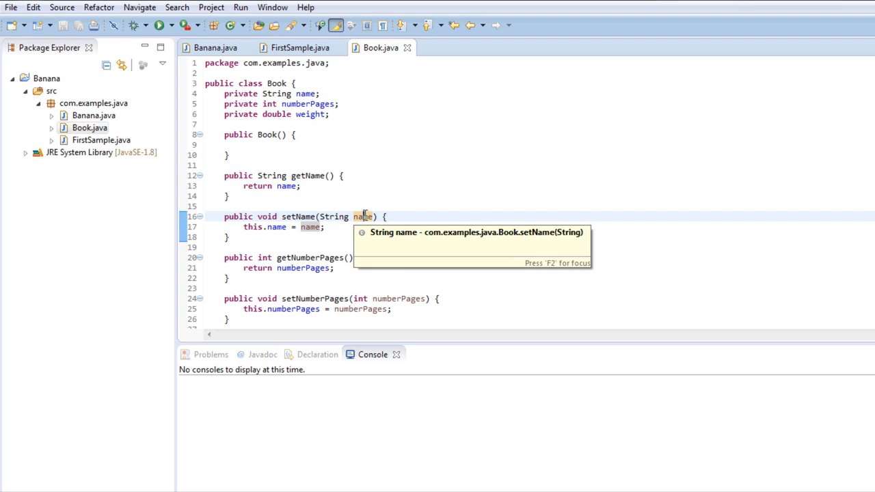
pyautogui.moveTo(312, 227)
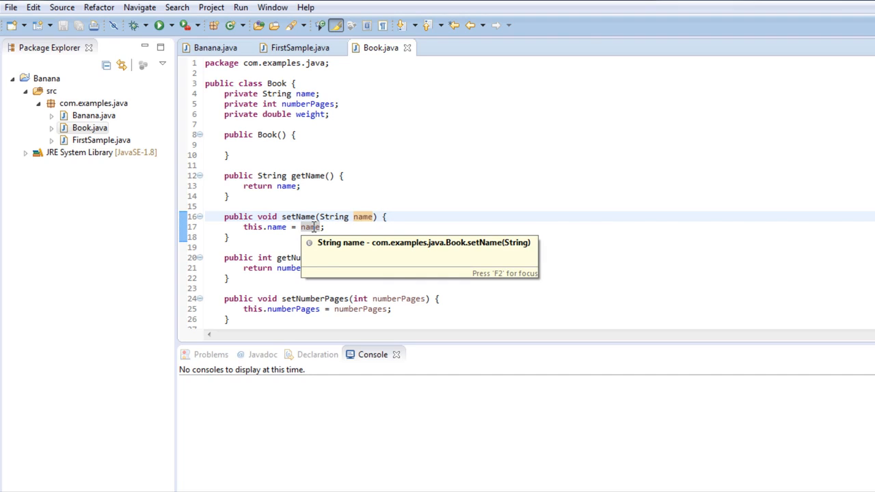
pyautogui.moveTo(361, 226)
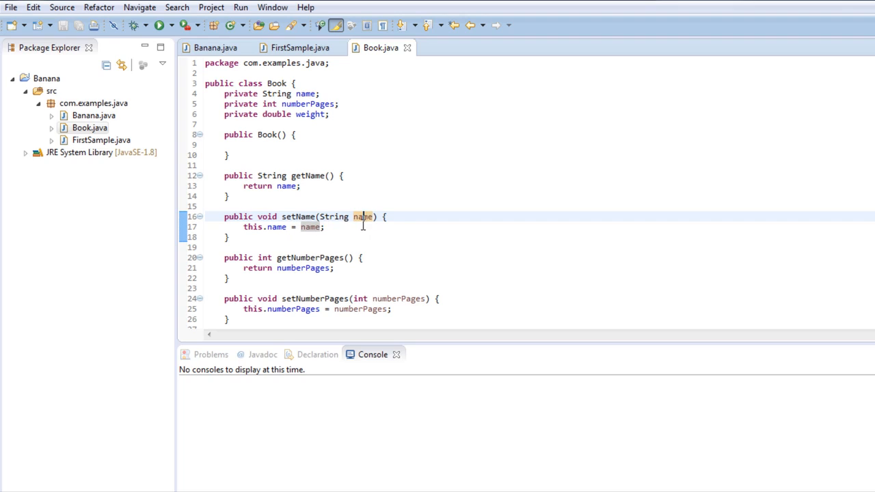
pyautogui.doubleClick(349, 217)
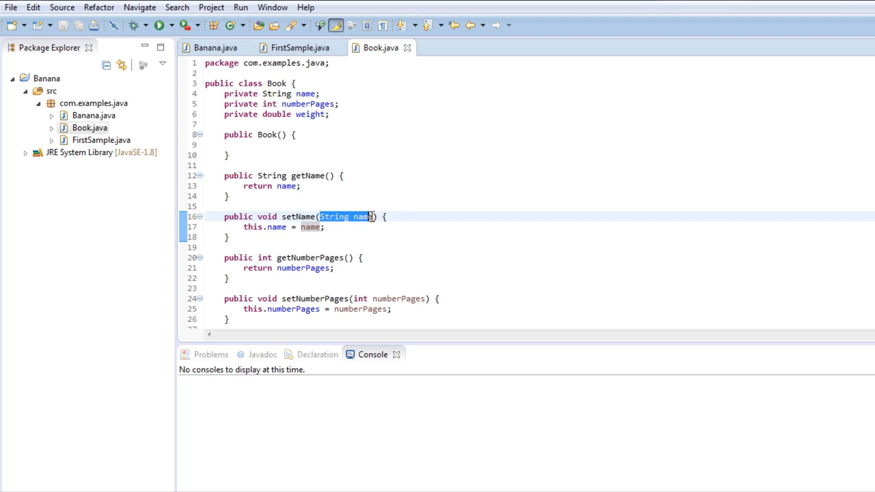
pyautogui.doubleClick(363, 216)
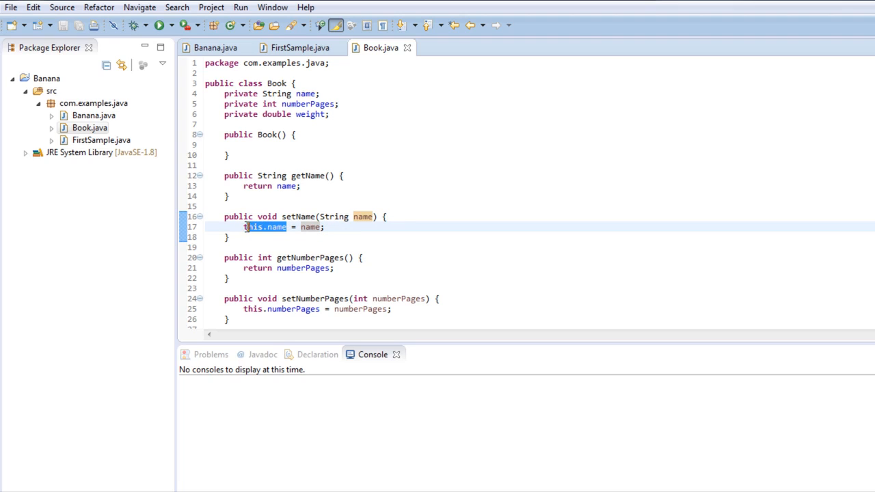
pyautogui.click(287, 216)
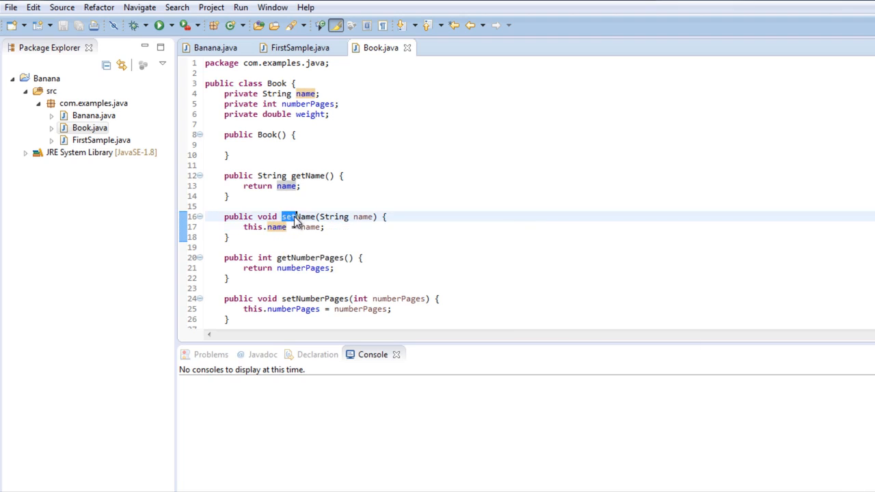
pyautogui.doubleClick(299, 216)
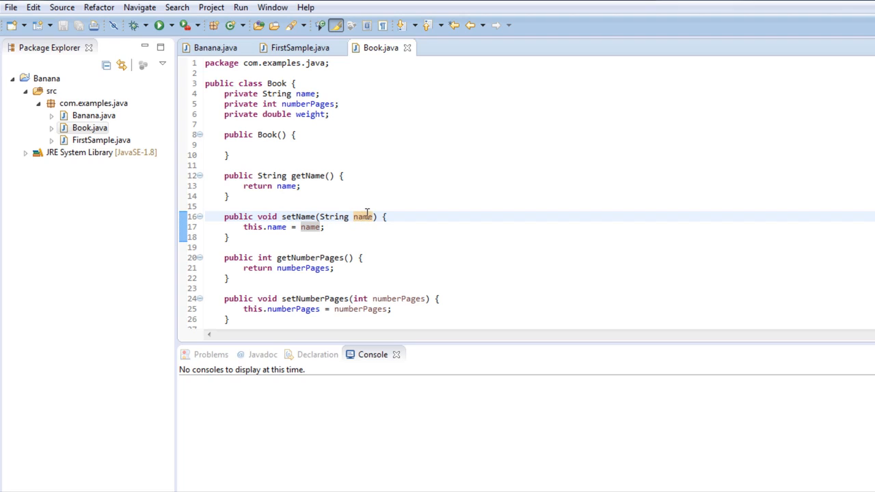
pyautogui.click(309, 227)
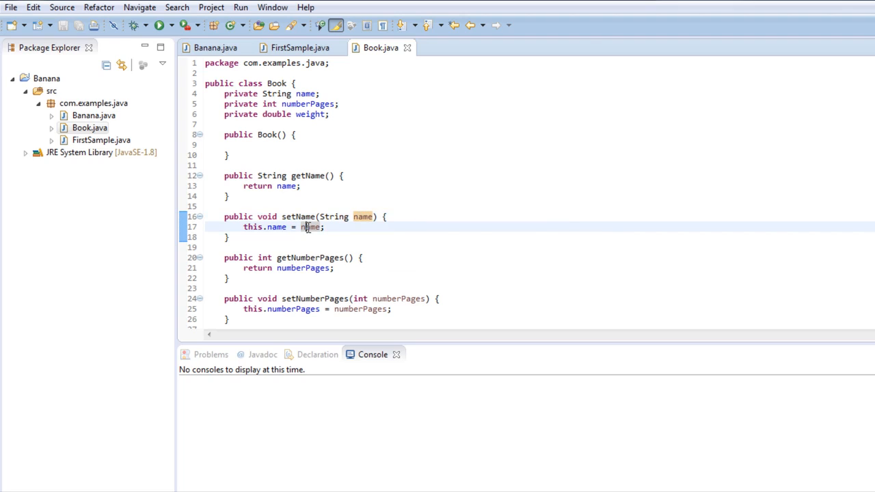
pyautogui.doubleClick(252, 227)
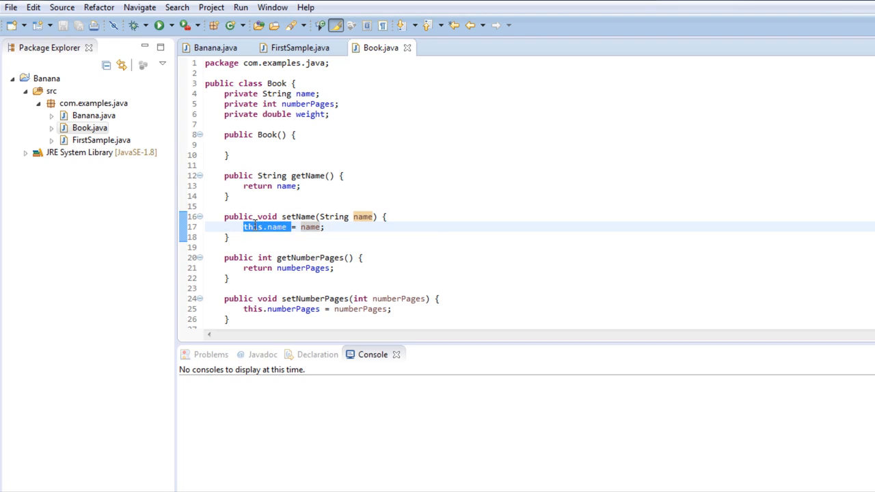
pyautogui.moveTo(255, 233)
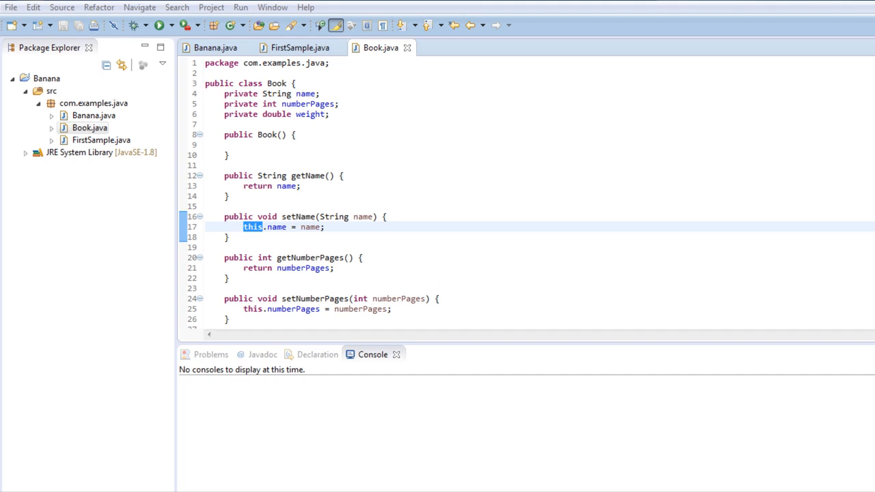
pyautogui.doubleClick(276, 82)
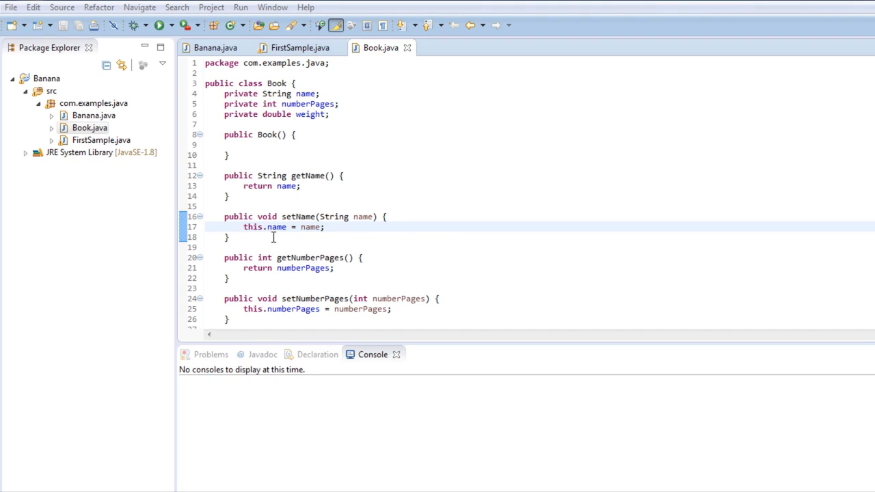
pyautogui.doubleClick(252, 226)
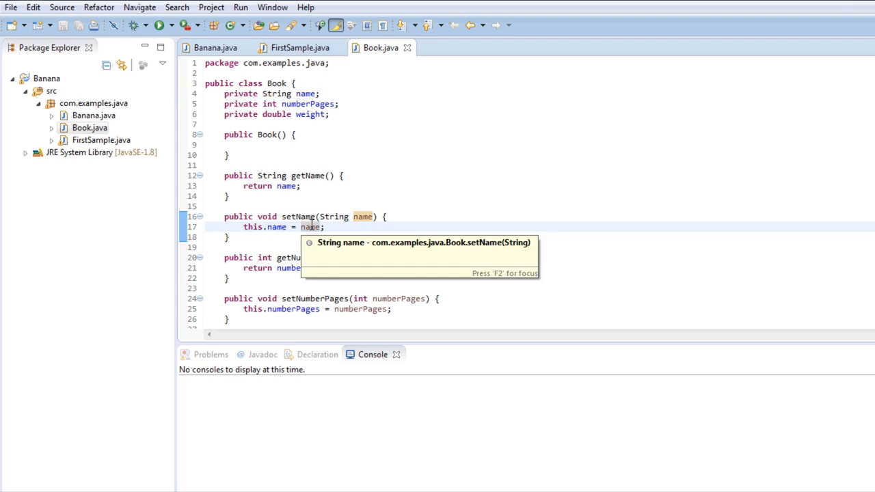
pyautogui.moveTo(309, 239)
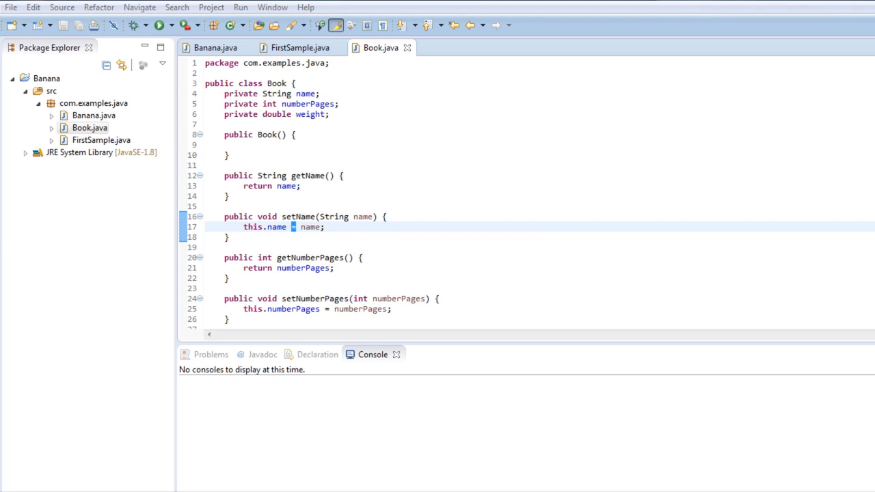
pyautogui.click(276, 227)
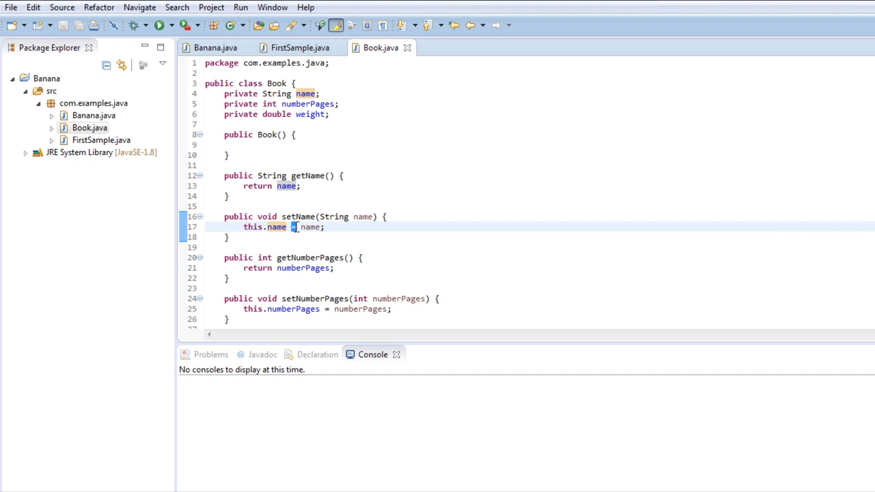
pyautogui.moveTo(312, 227)
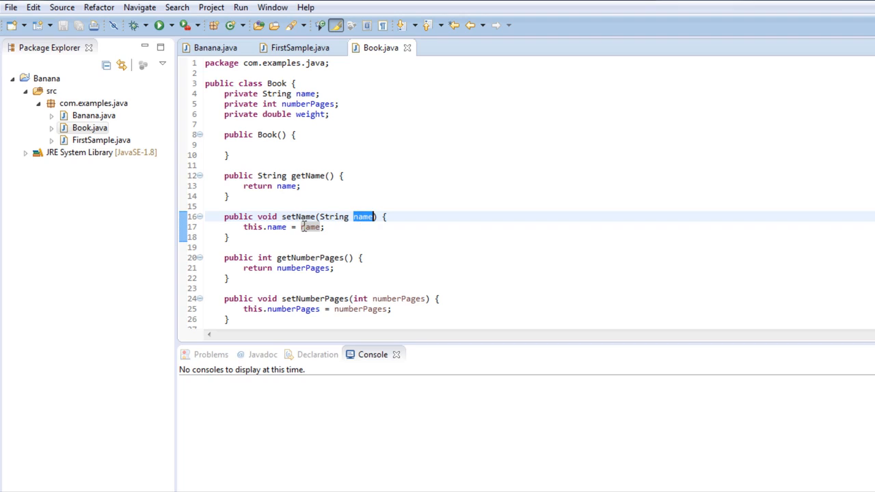
pyautogui.moveTo(310, 226)
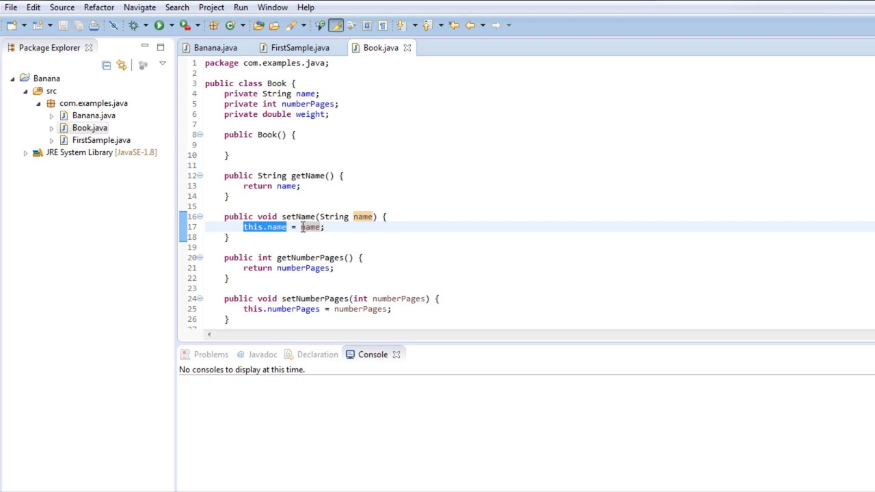
pyautogui.scroll(-3)
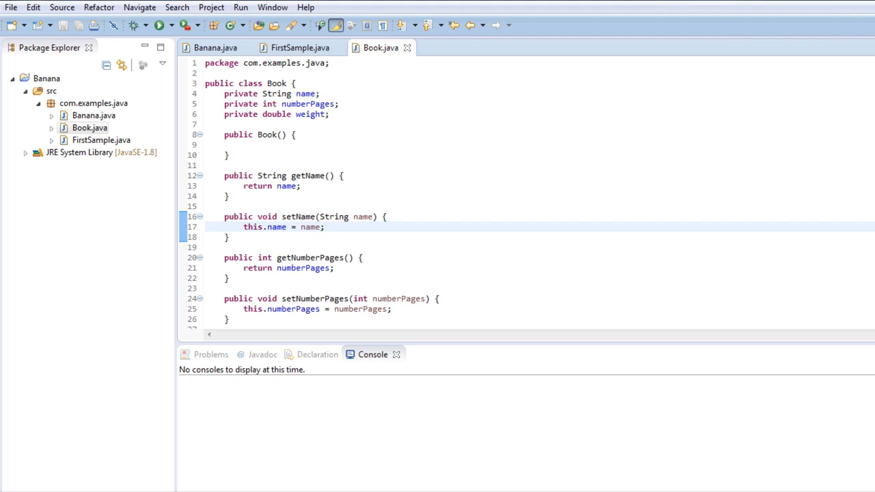
pyautogui.moveTo(159, 25)
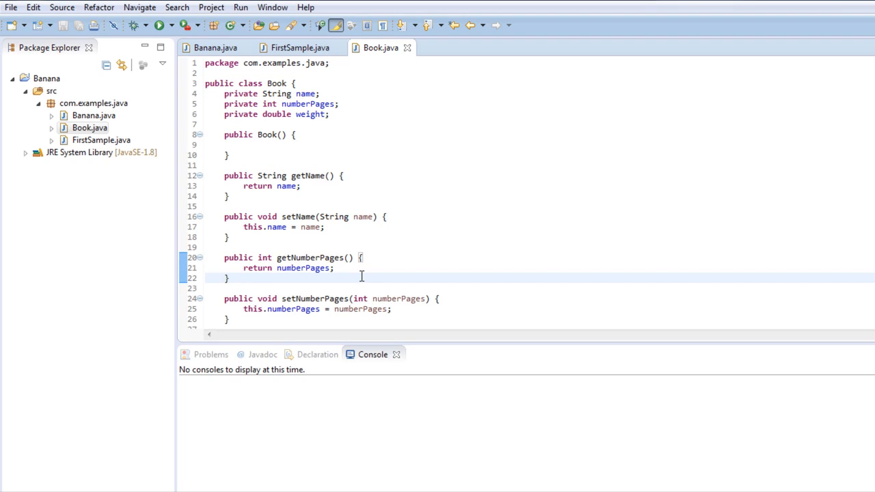
pyautogui.moveTo(362, 274)
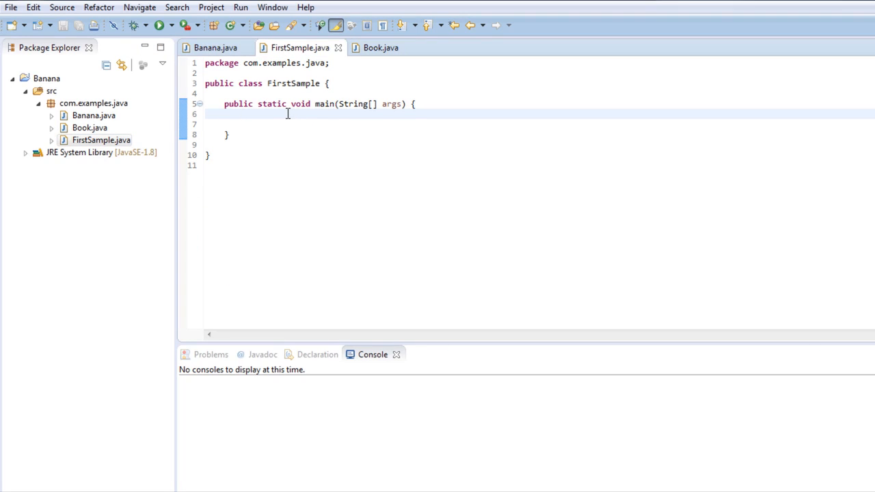
# Declare Book b; inside FirstSample's main method
pyautogui.click(244, 113)
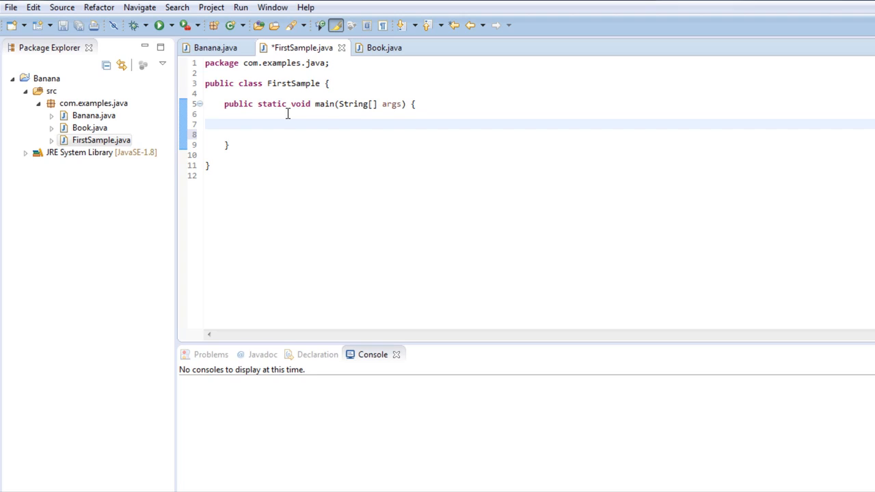
pyautogui.write('Book')
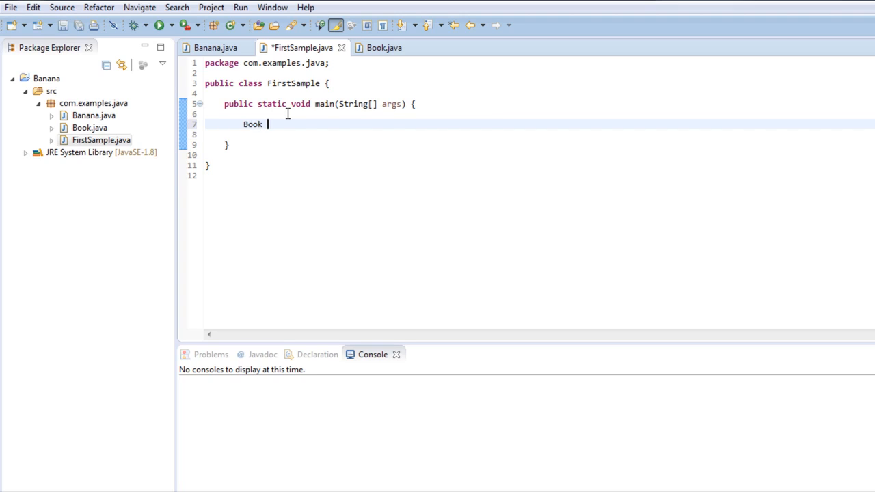
pyautogui.write('b')
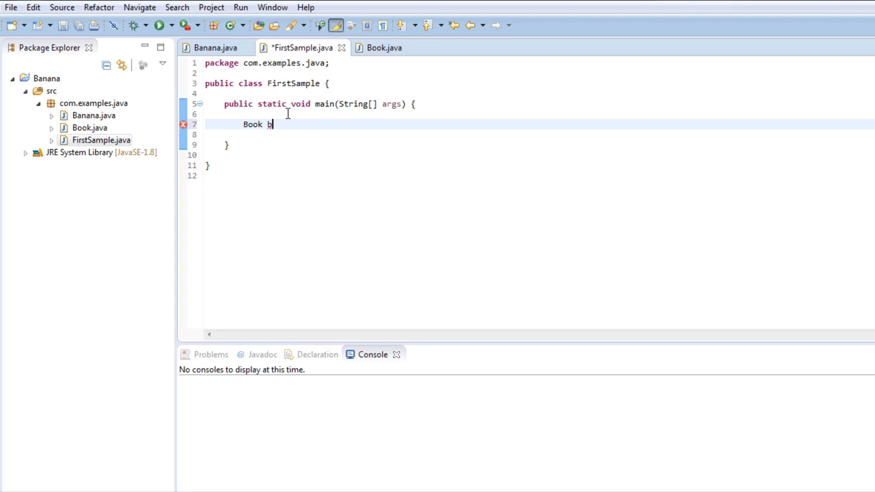
pyautogui.write(';')
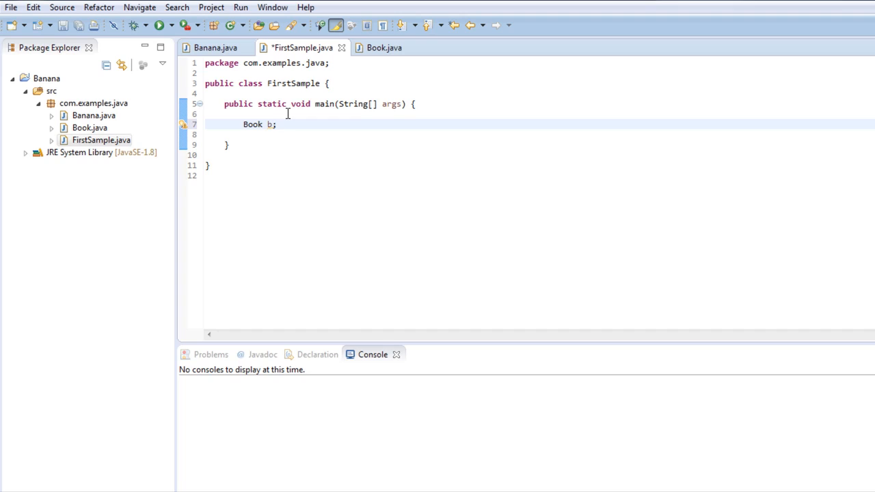
pyautogui.doubleClick(252, 124)
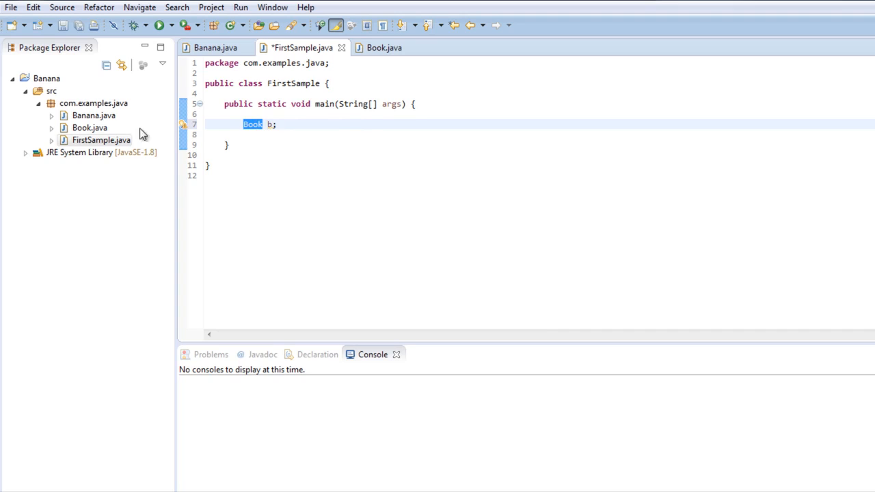
# Check the Book class members in Book.java, then return to FirstSample.java
pyautogui.click(89, 128)
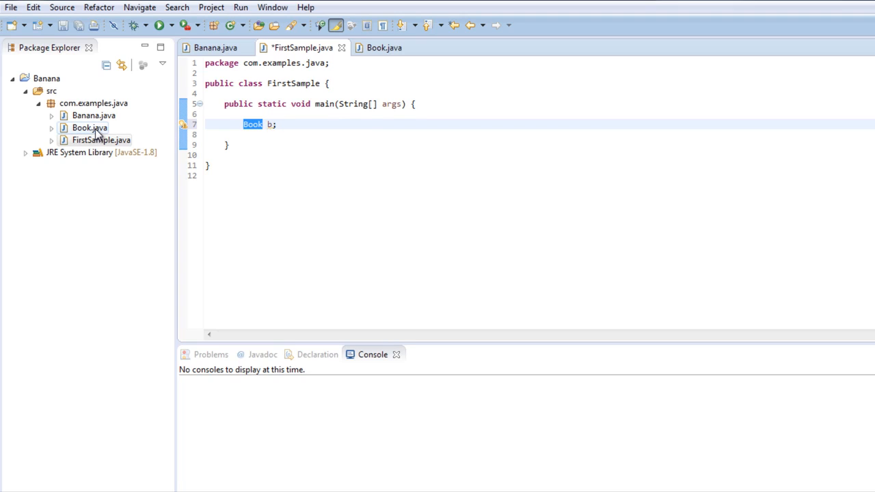
pyautogui.click(385, 47)
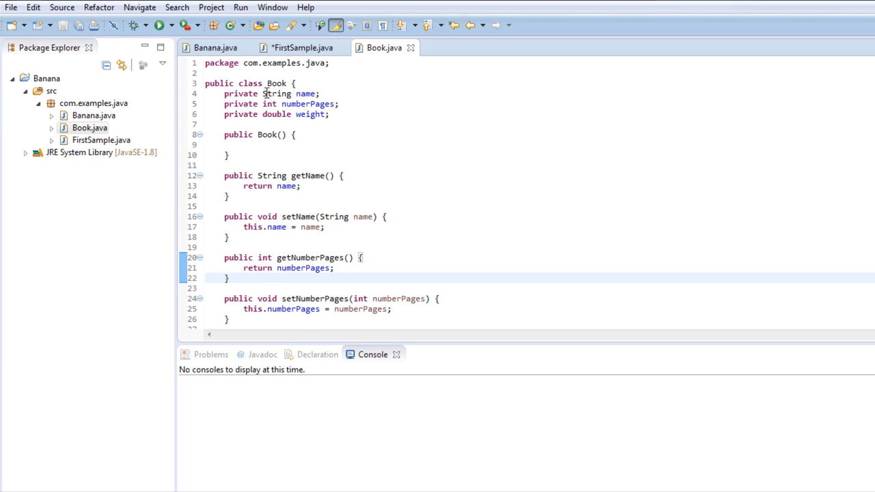
pyautogui.click(101, 140)
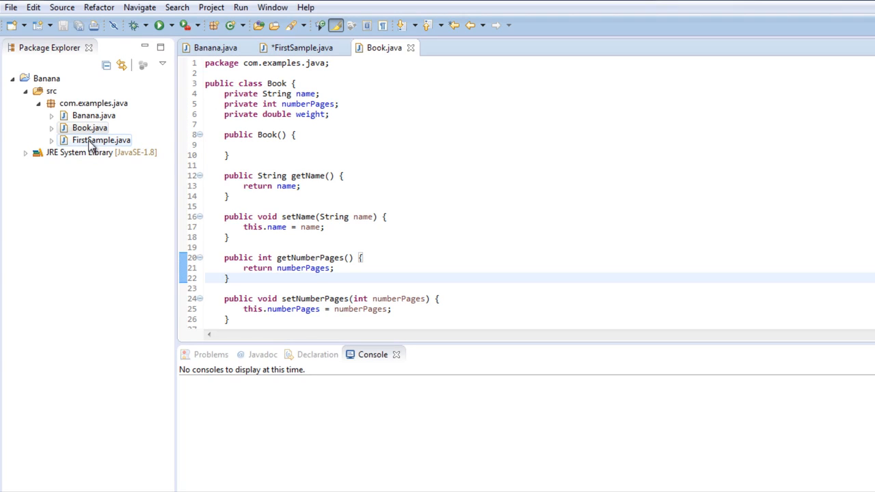
pyautogui.click(300, 47)
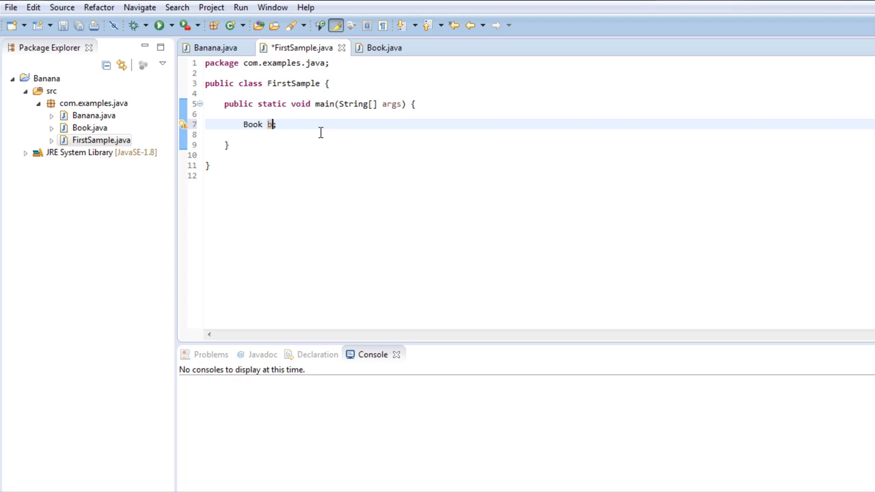
# Extend the declaration to Book b = new Book(); and check Book's constructor
pyautogui.write(';')
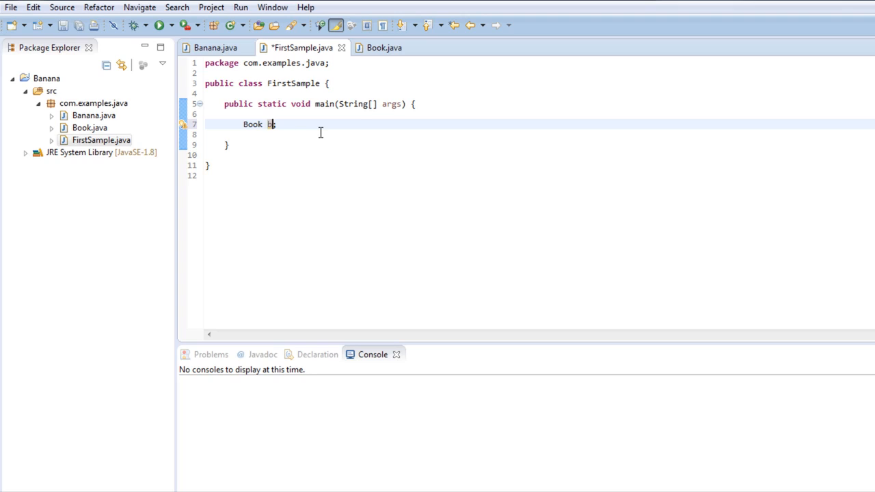
pyautogui.write('=')
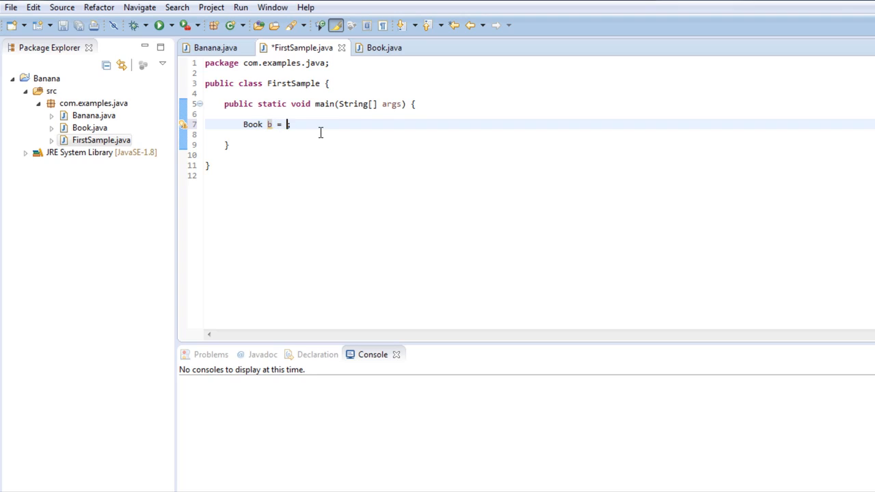
pyautogui.write('new')
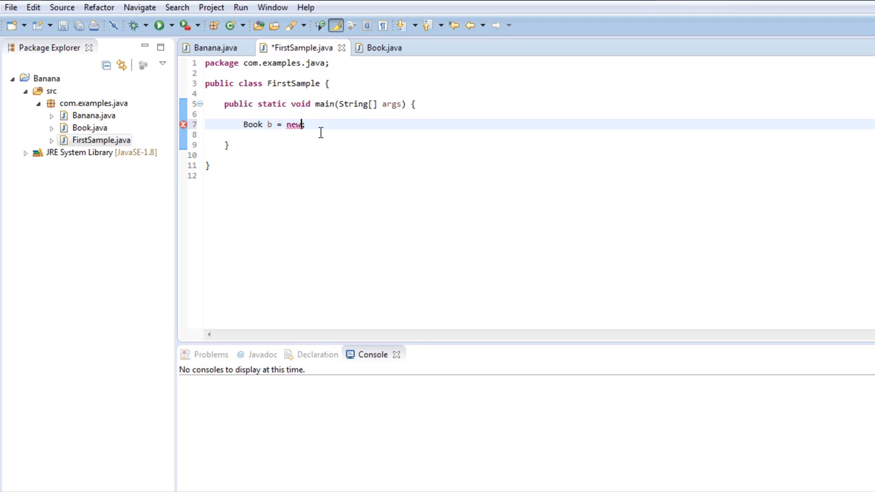
pyautogui.write('B')
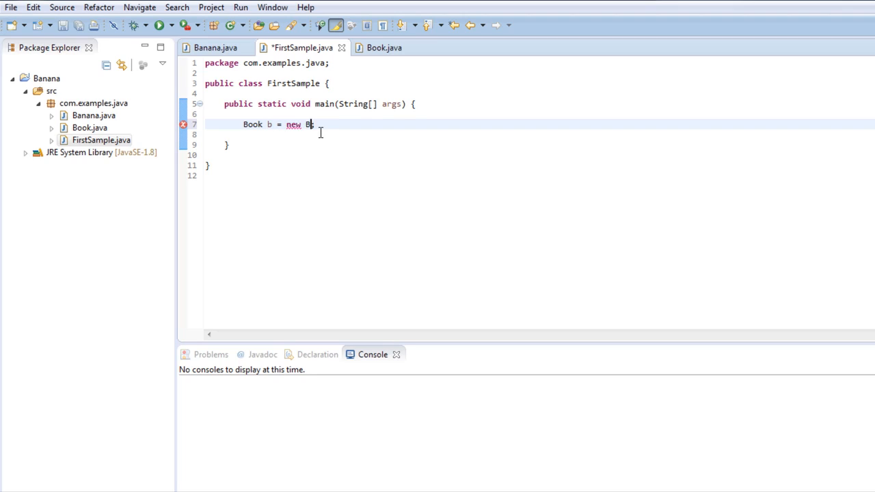
pyautogui.write('ook')
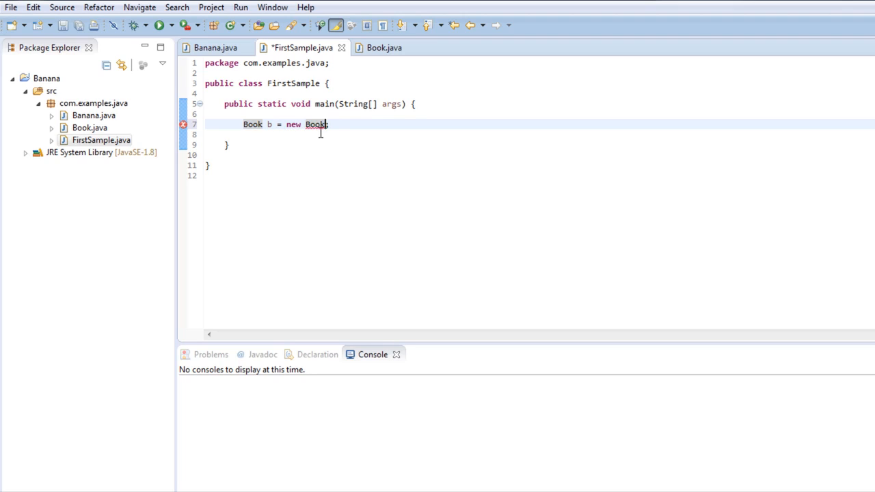
pyautogui.write('()')
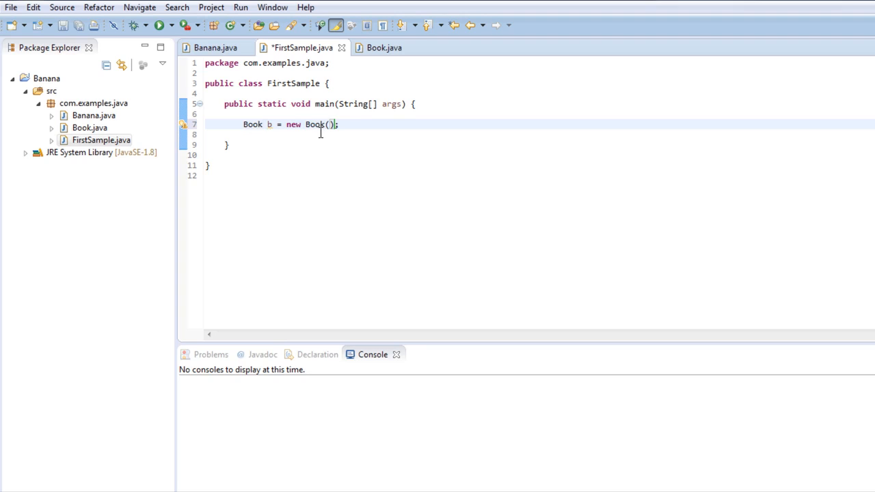
pyautogui.click(89, 128)
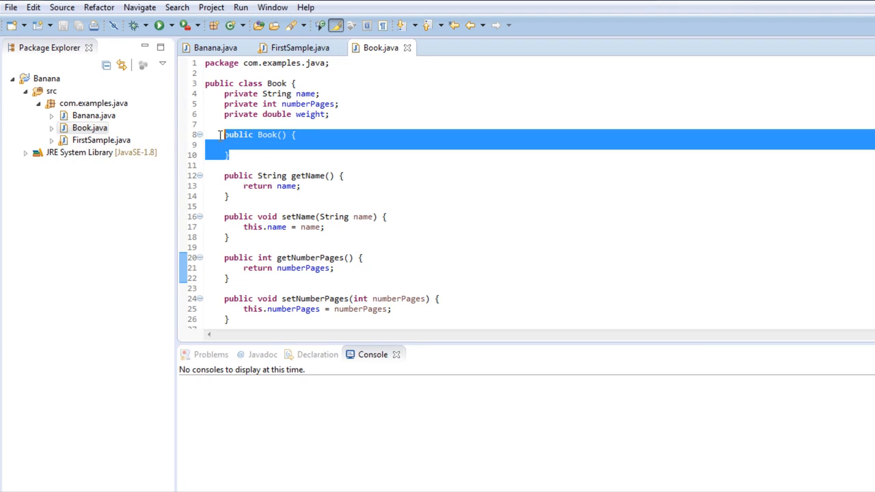
pyautogui.click(299, 47)
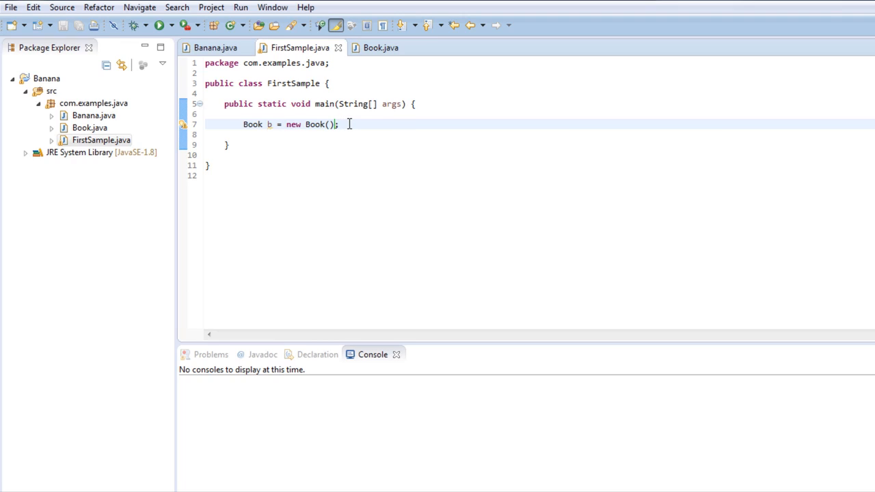
# Highlight the Book b = new Book(); statement, then its Book type name
pyautogui.moveTo(266, 124); pyautogui.dragTo(338, 123)
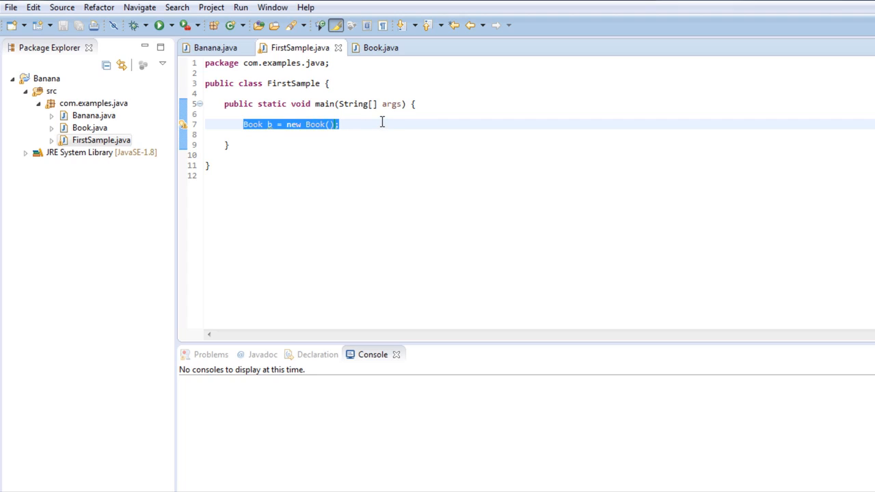
pyautogui.click(338, 124)
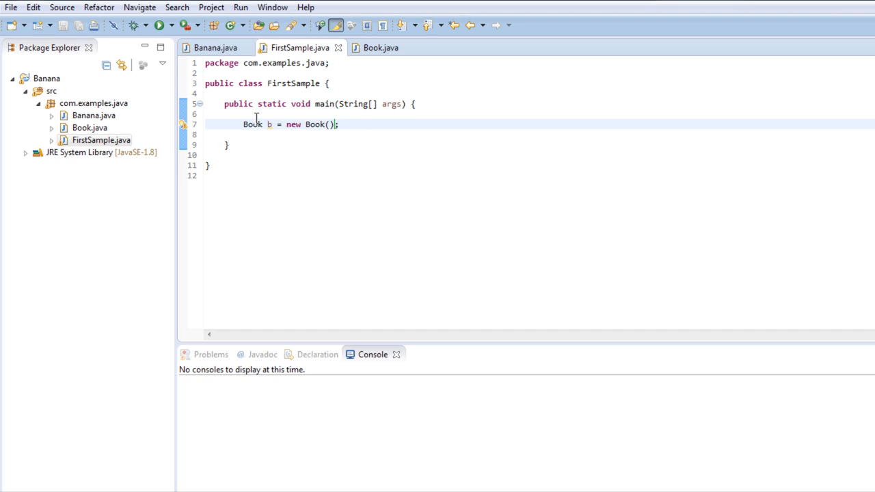
pyautogui.doubleClick(314, 124)
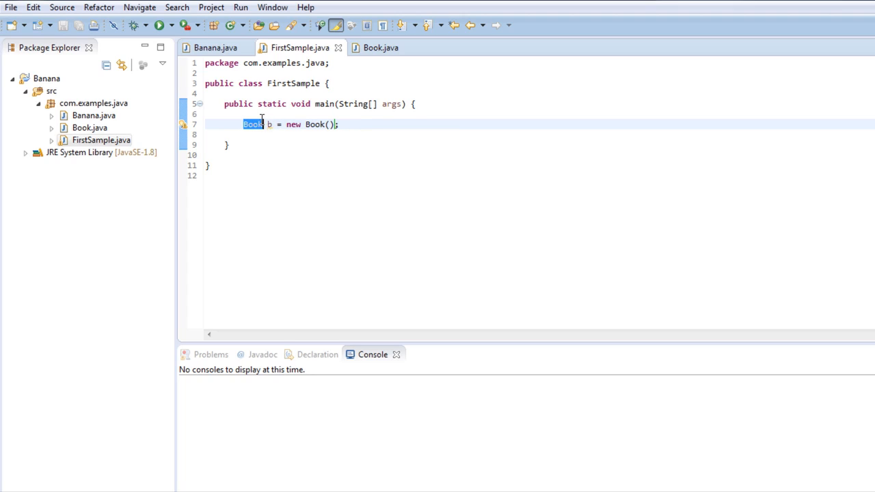
pyautogui.moveTo(253, 124)
pyautogui.write('b')
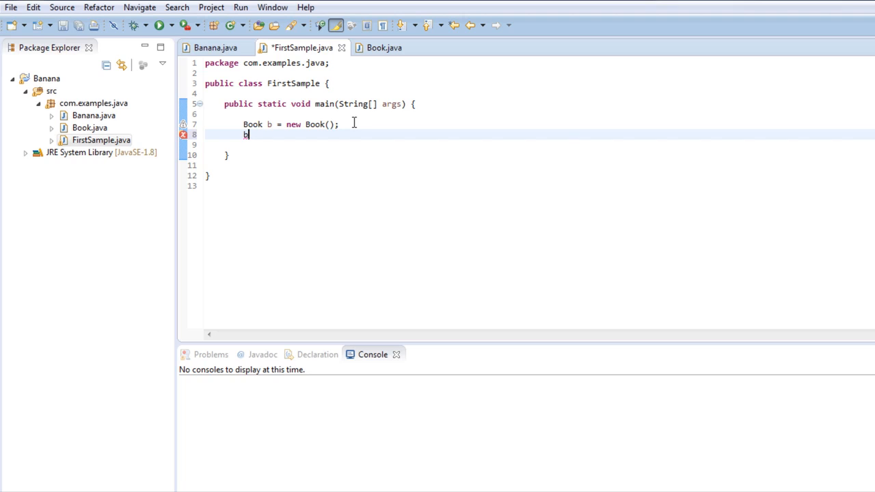
# Add b.setName("the black swan") using content assist
pyautogui.write('.')
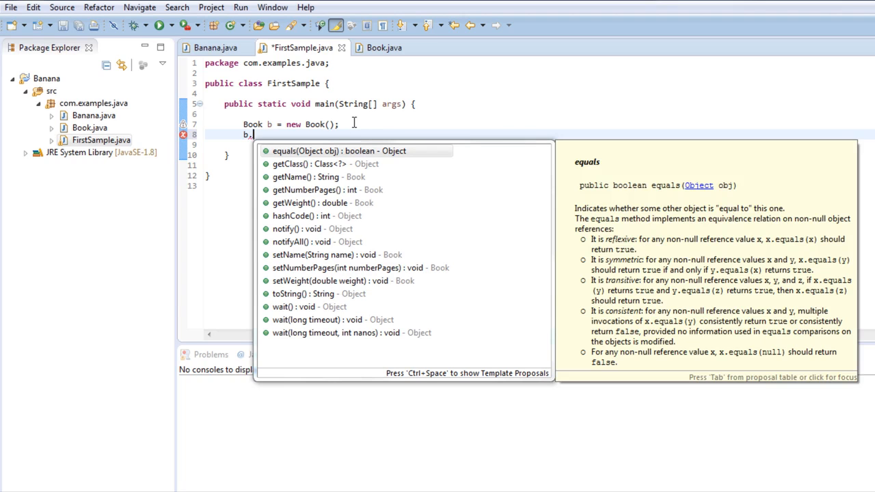
pyautogui.write('se')
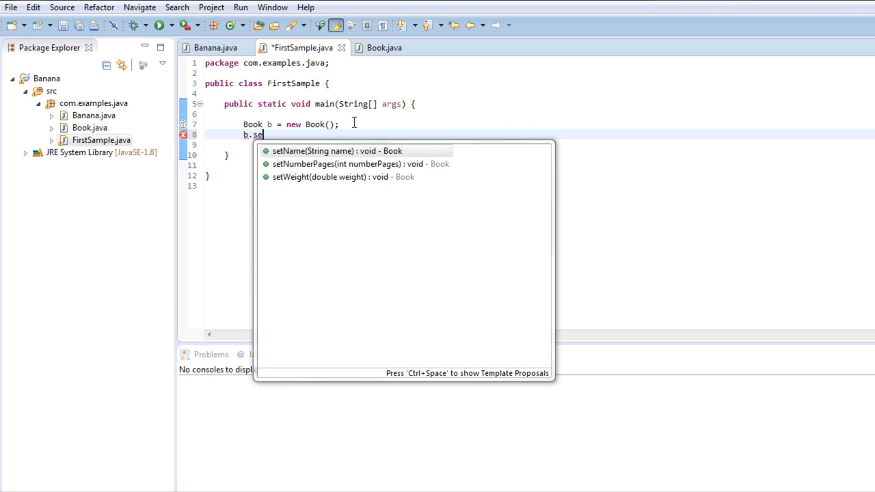
pyautogui.doubleClick(336, 151)
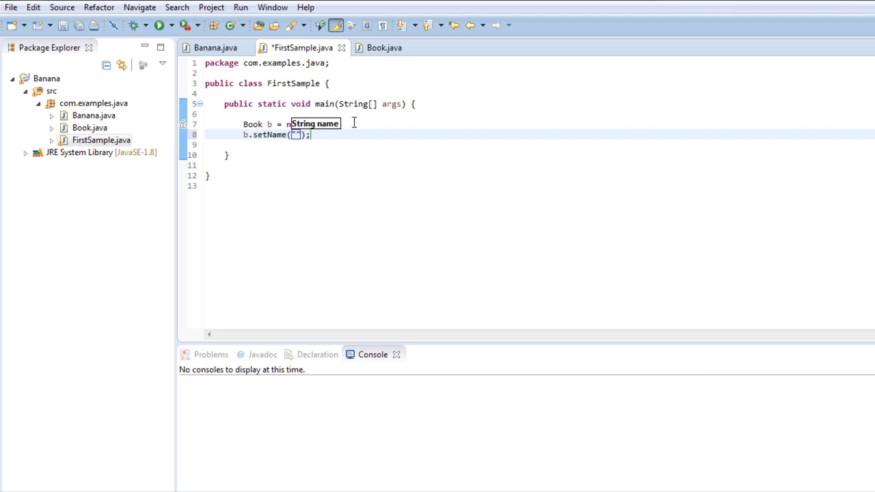
pyautogui.write('t')
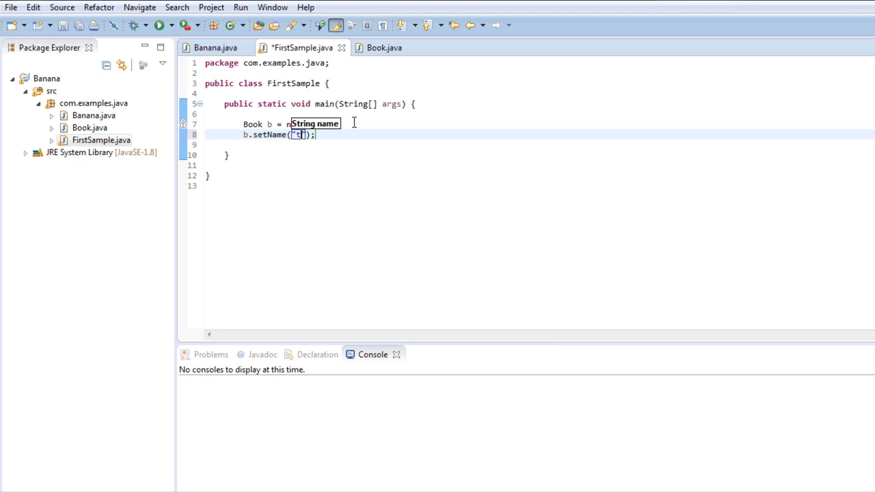
pyautogui.write('he black swan')
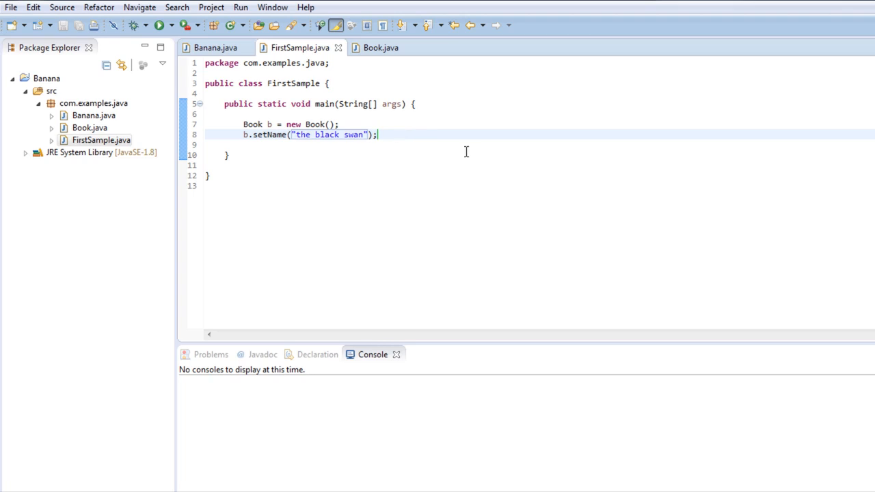
# Copy the first book's lines for a second Book a named "think and grow rich"
pyautogui.moveTo(243, 124); pyautogui.dragTo(378, 135)
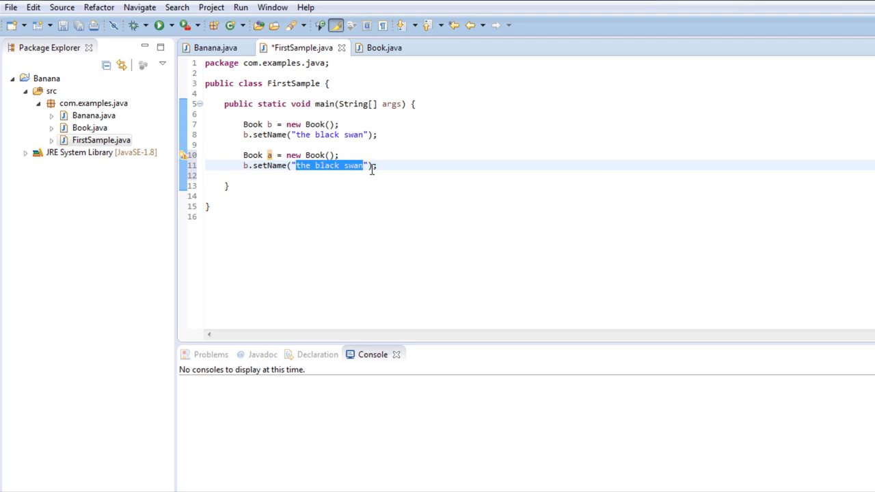
pyautogui.write('thin')
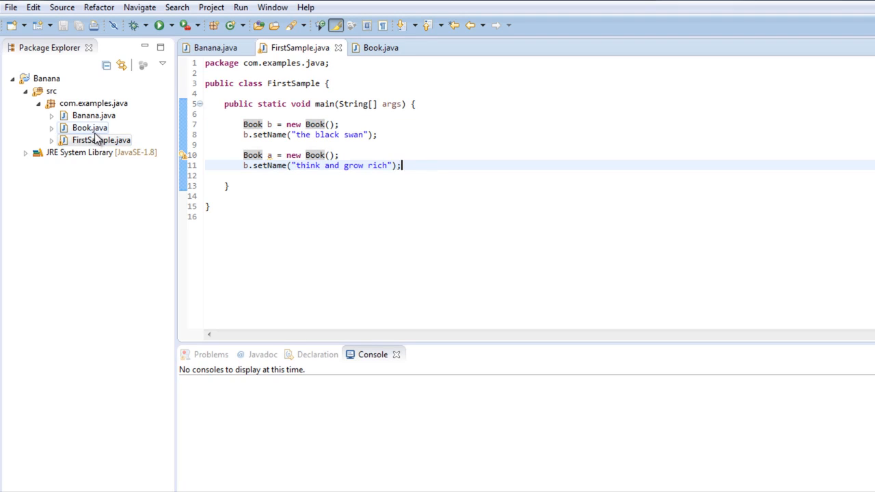
pyautogui.click(380, 47)
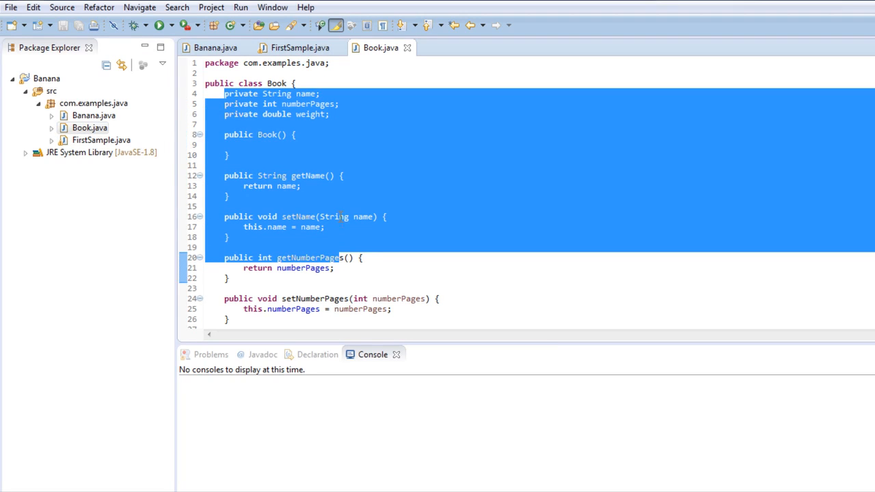
pyautogui.click(298, 47)
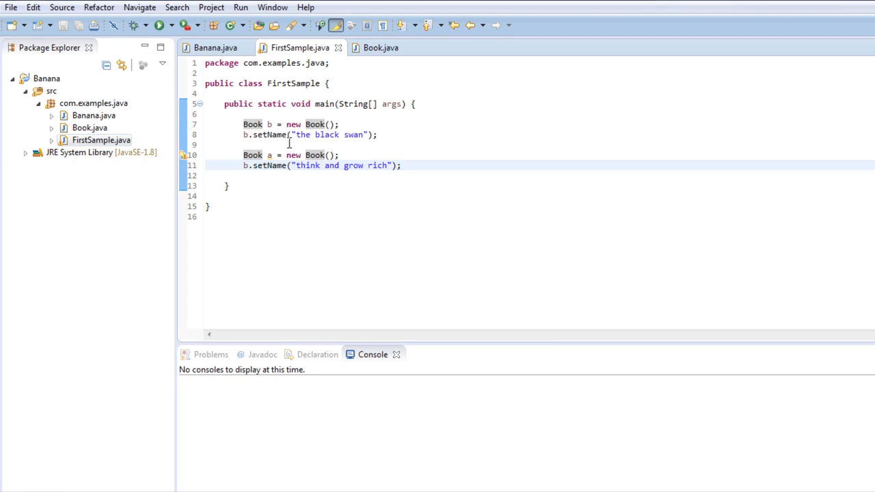
pyautogui.moveTo(316, 144)
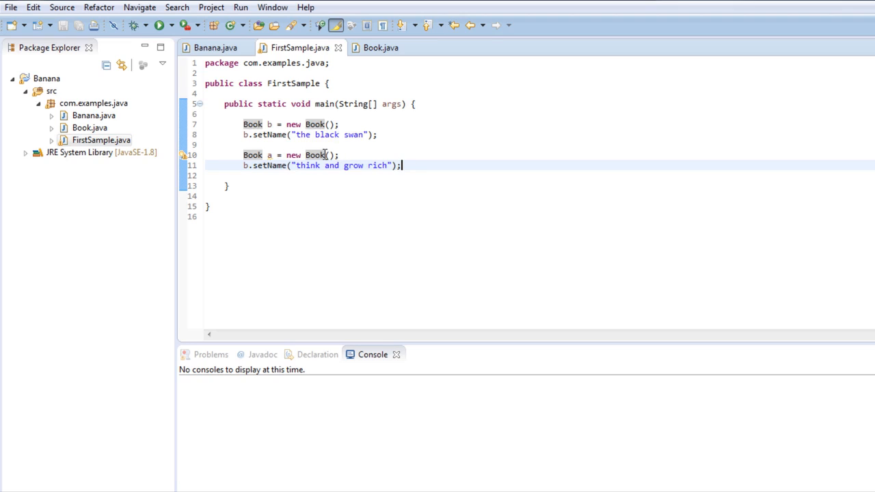
pyautogui.moveTo(316, 154)
pyautogui.write('System.out.println();')
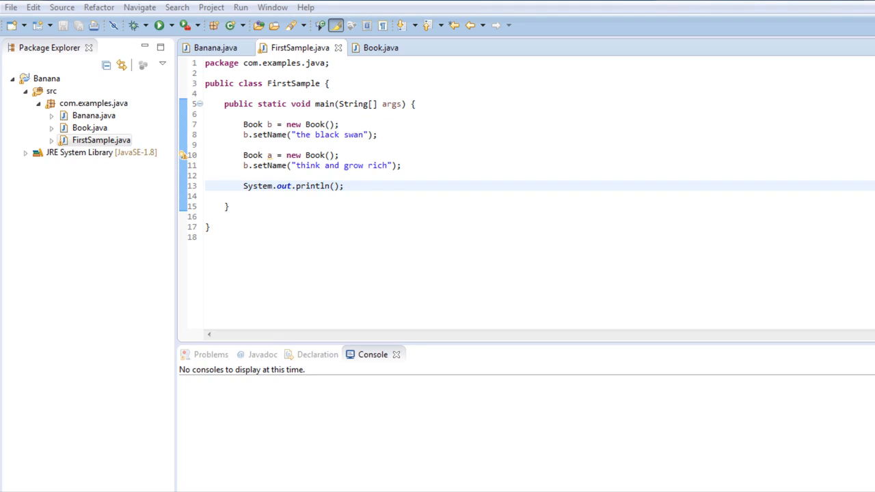
# Type b.getName() inside the empty println call, glancing at Book's getters
pyautogui.click(270, 124)
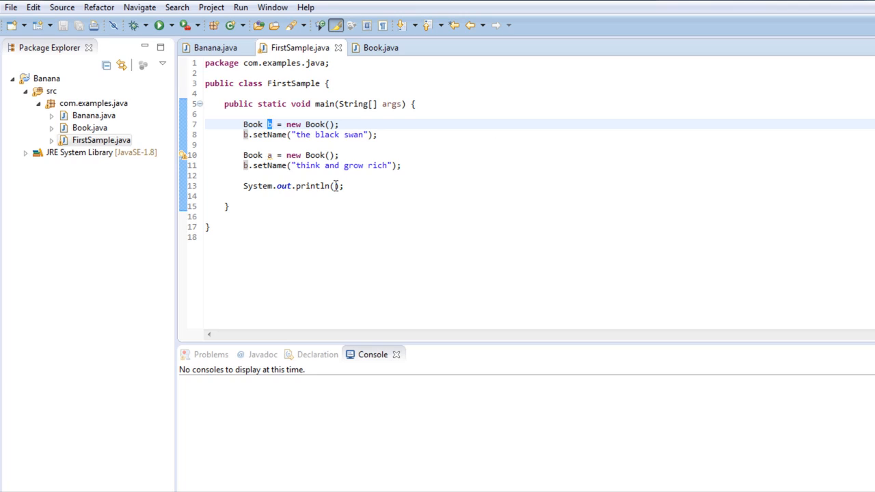
pyautogui.click(334, 185)
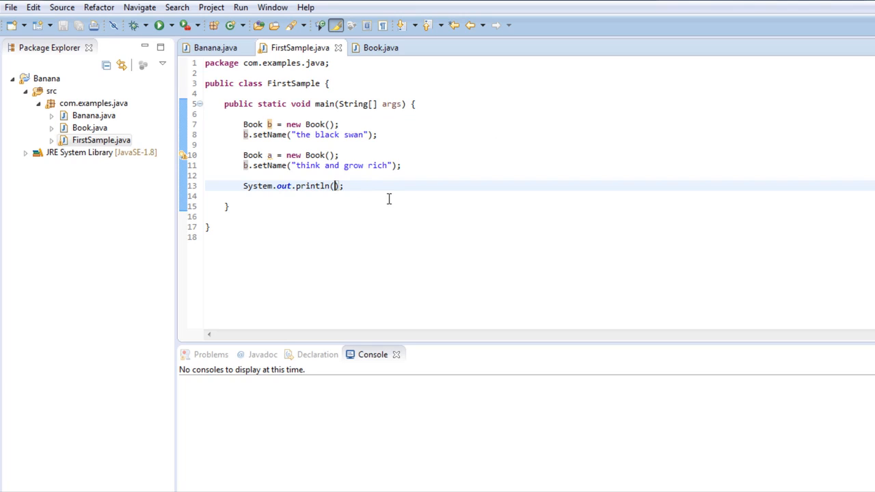
pyautogui.write('b.')
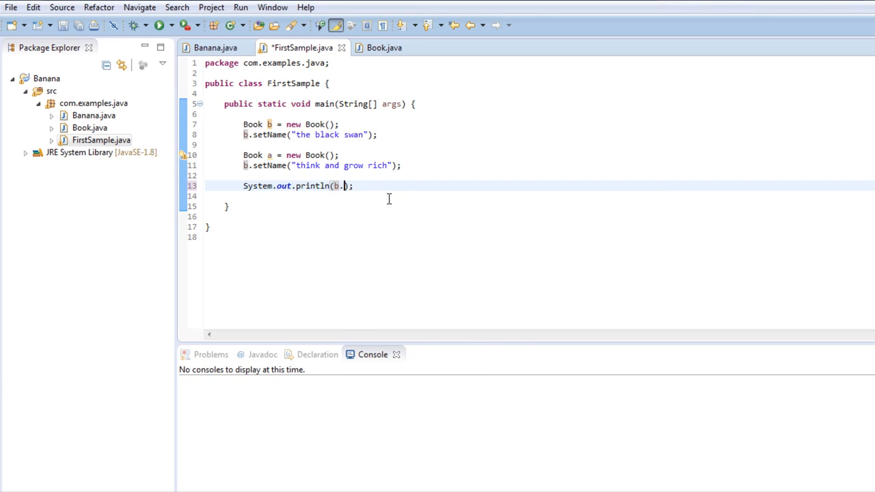
pyautogui.write('getName(')
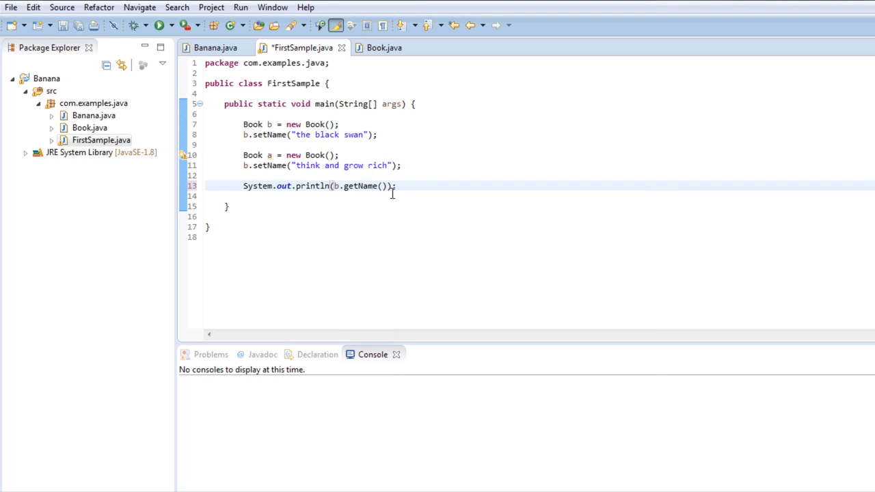
pyautogui.click(384, 48)
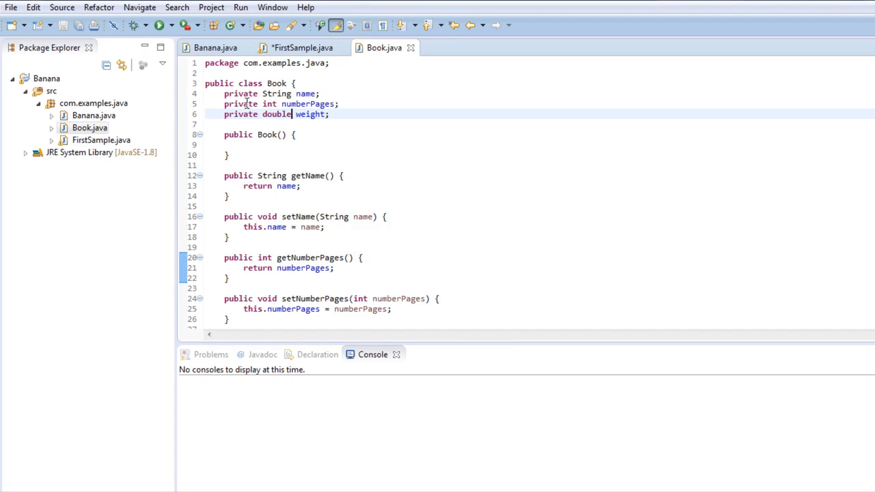
pyautogui.click(101, 140)
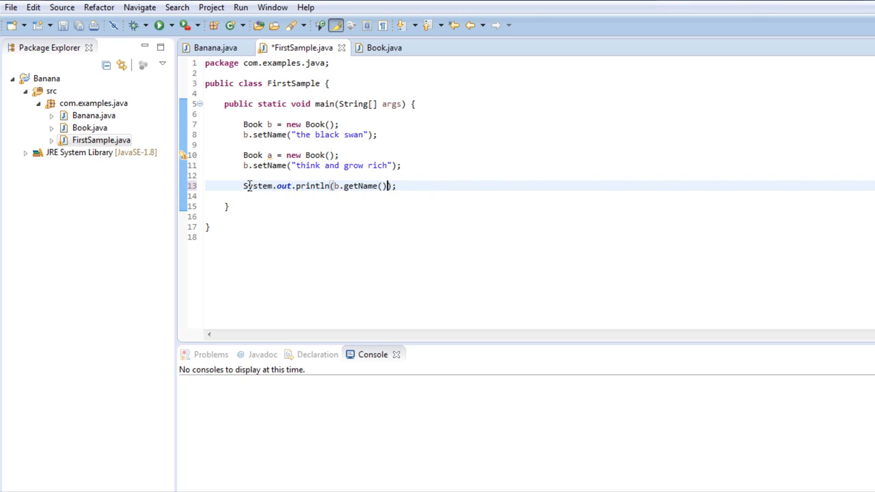
pyautogui.moveTo(445, 166)
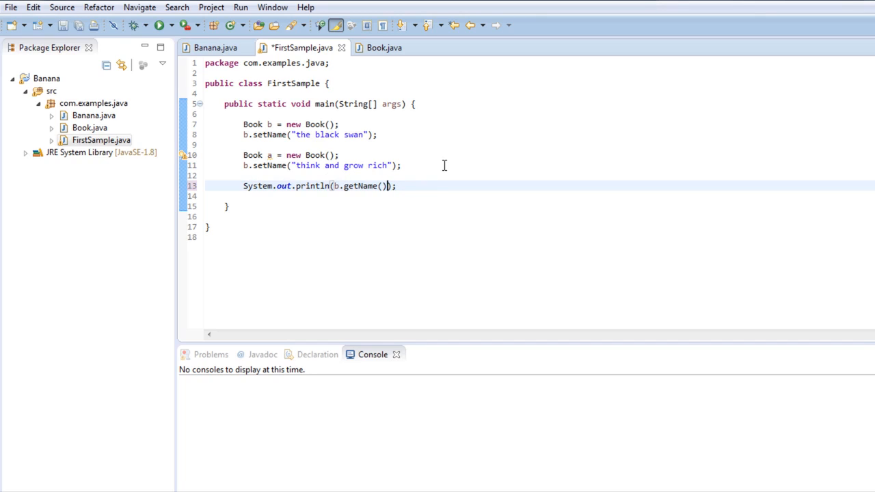
# Add String c = b.getName(); and run FirstSample, printing "think and grow rich"
pyautogui.write('String')
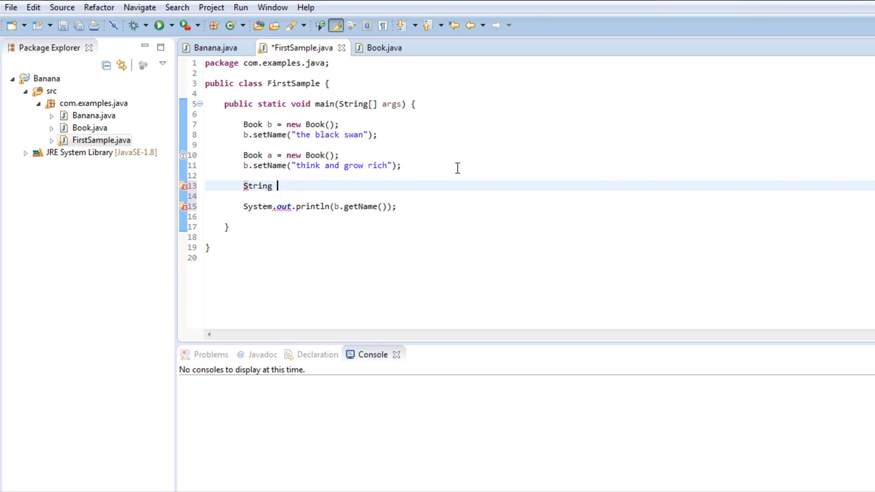
pyautogui.write('c =')
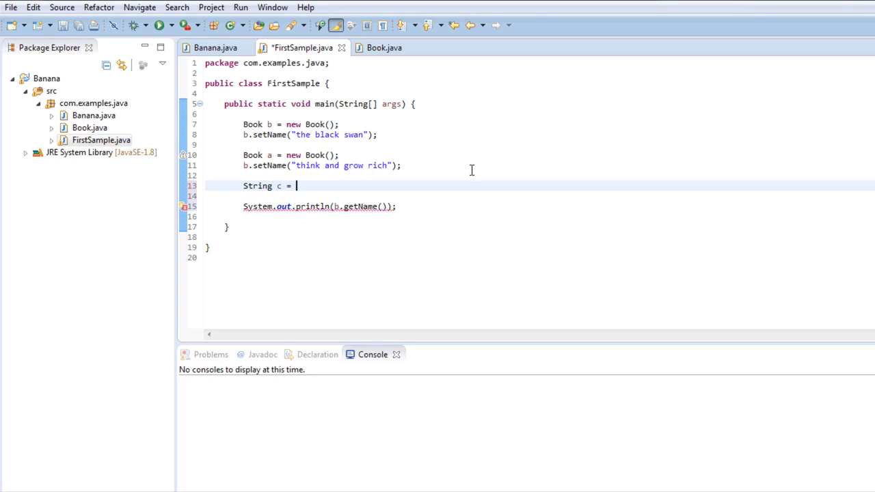
pyautogui.write('b.getName();')
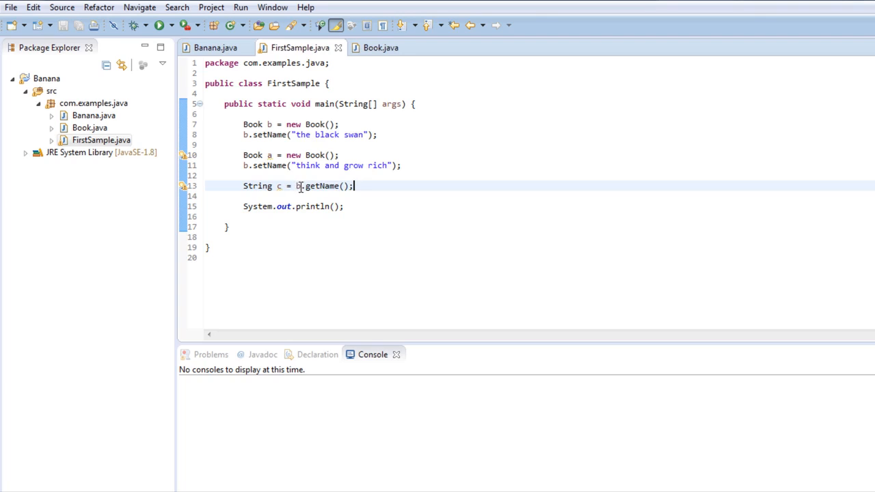
pyautogui.moveTo(363, 186)
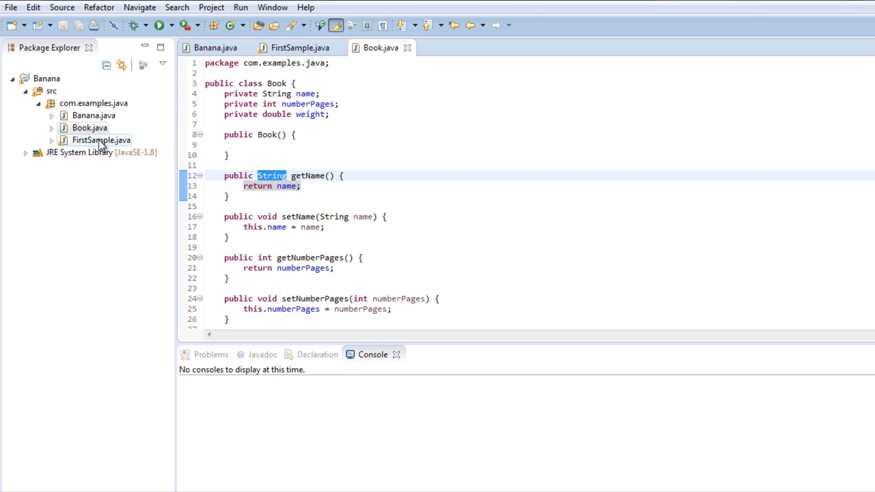
pyautogui.click(299, 47)
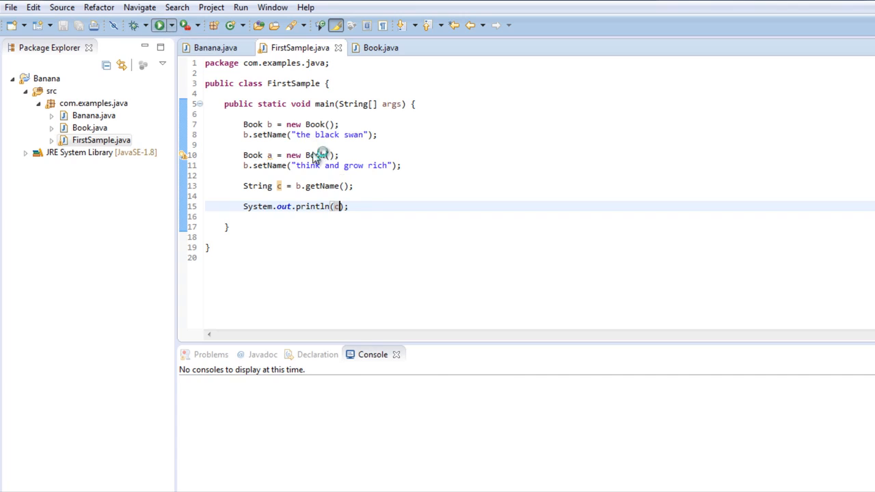
pyautogui.click(159, 25)
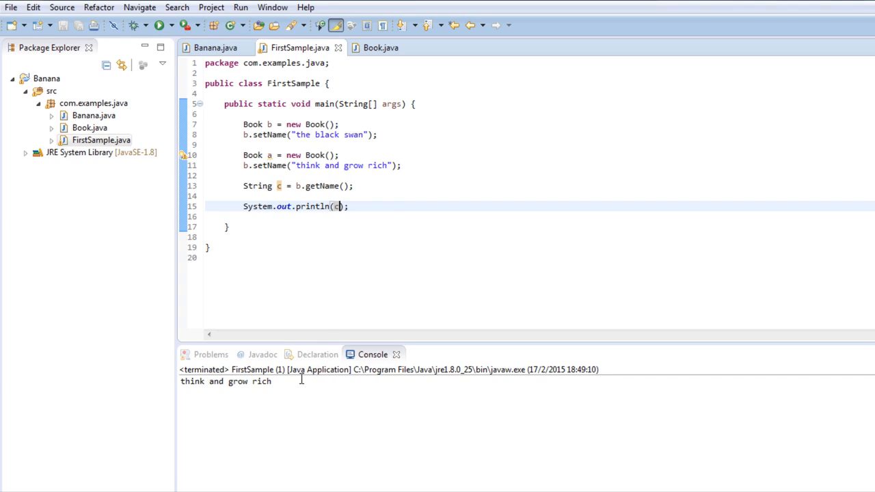